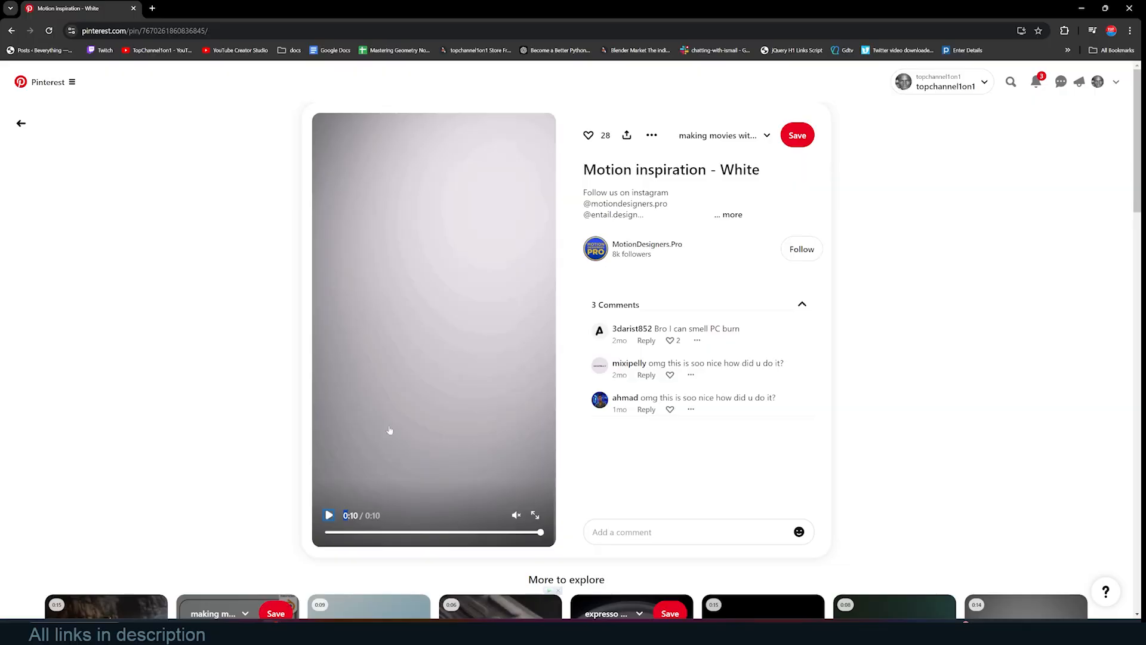
# Replay the Pinterest 'Motion inspiration - White' reference clip
pyautogui.click(328, 515)
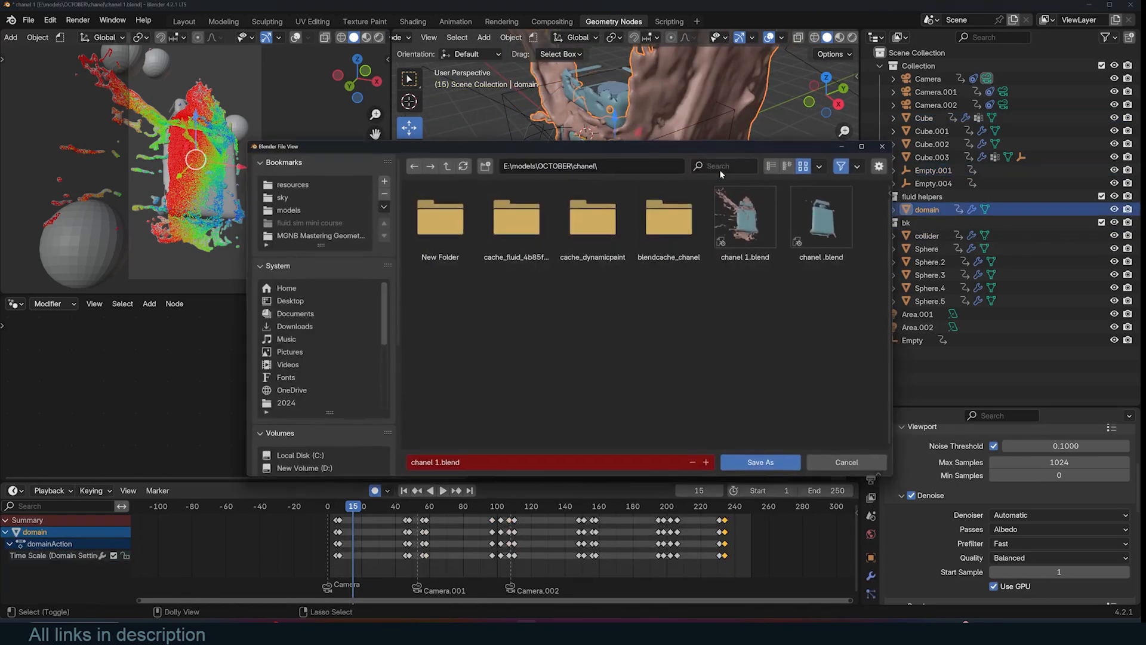
# Save the chanel 1 project as a copy in the new folder, then select a flow sphere
pyautogui.click(759, 463)
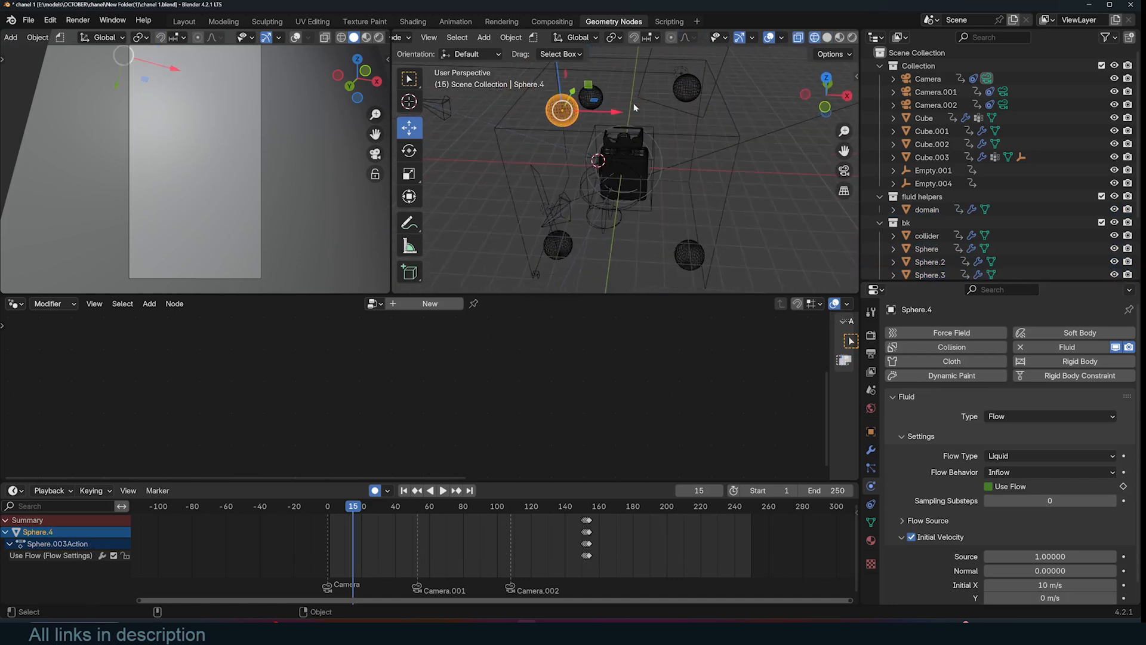
pyautogui.click(930, 261)
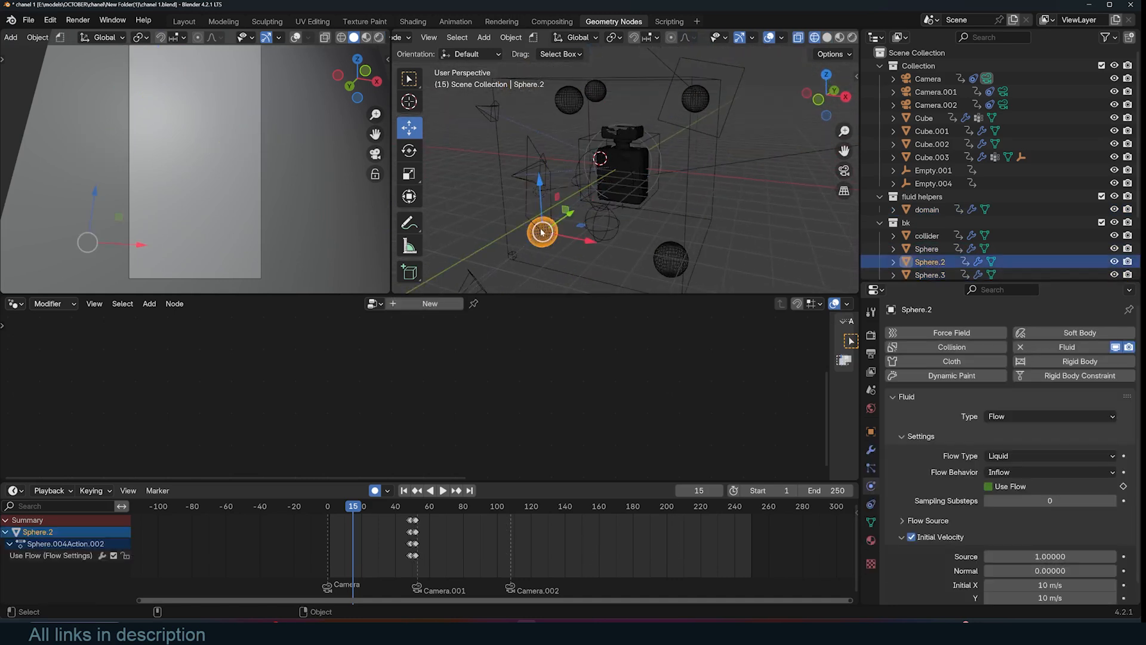
pyautogui.click(410, 222)
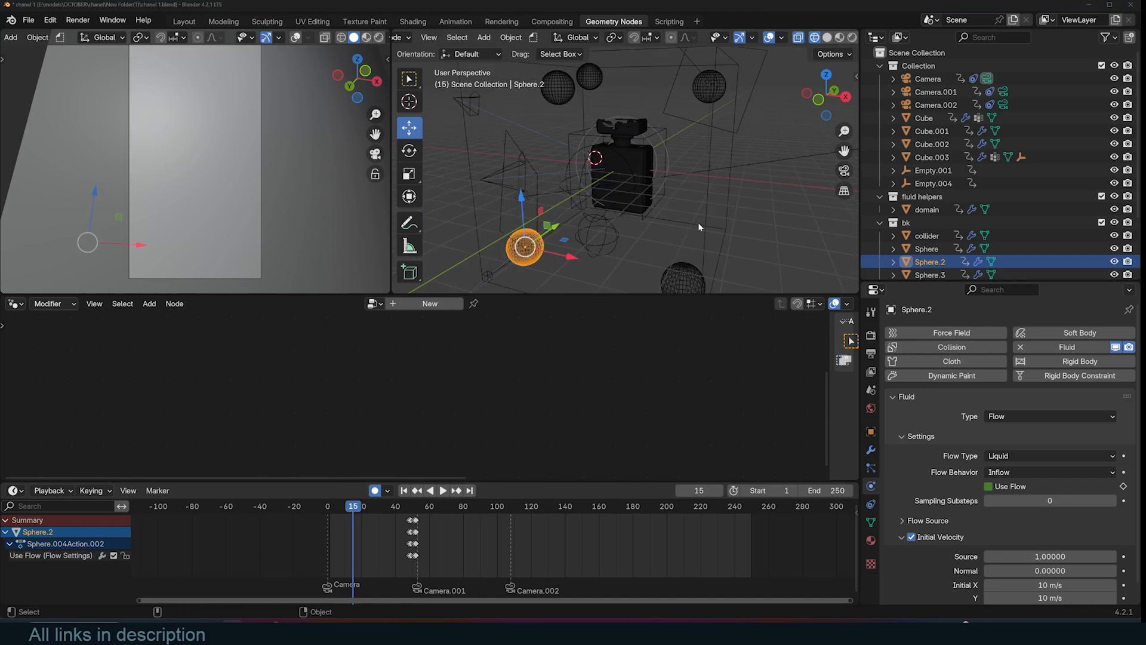
# Switch the fluid domain's cache type to Replay and preview the simulation from the start
pyautogui.click(927, 209)
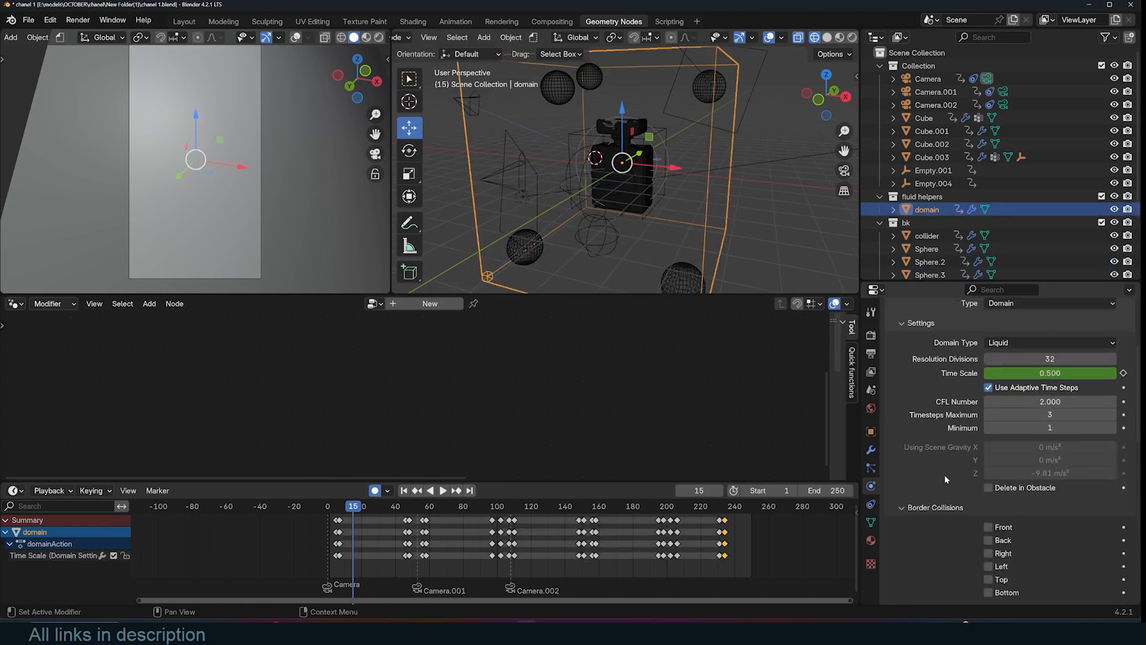
pyautogui.scroll(-3)
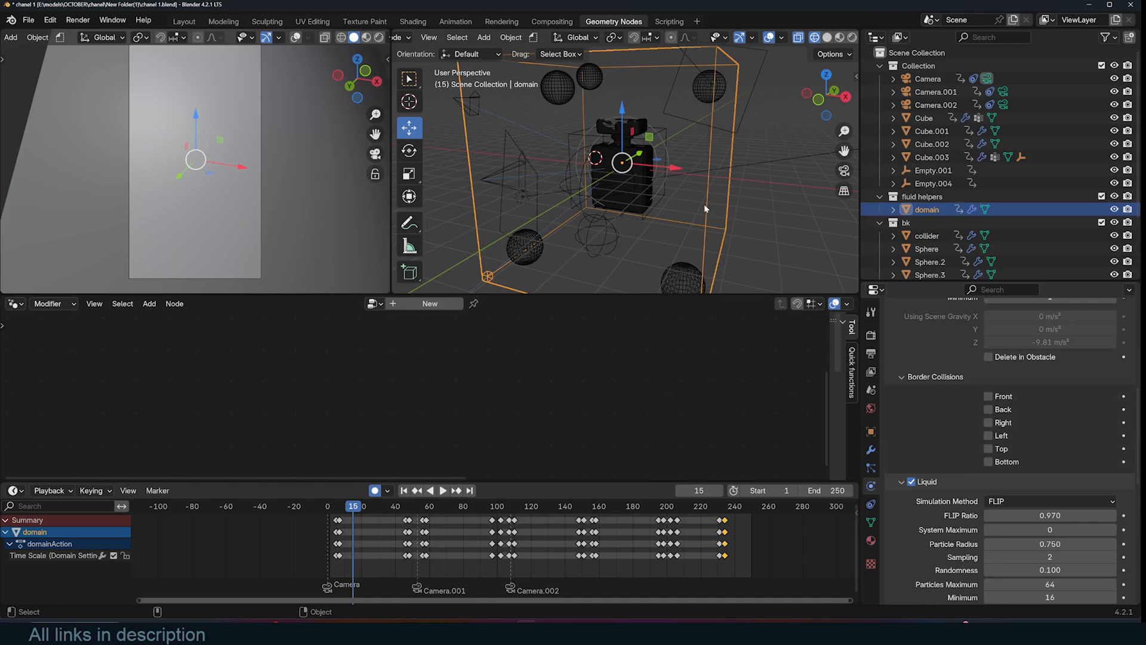
pyautogui.moveTo(471, 294)
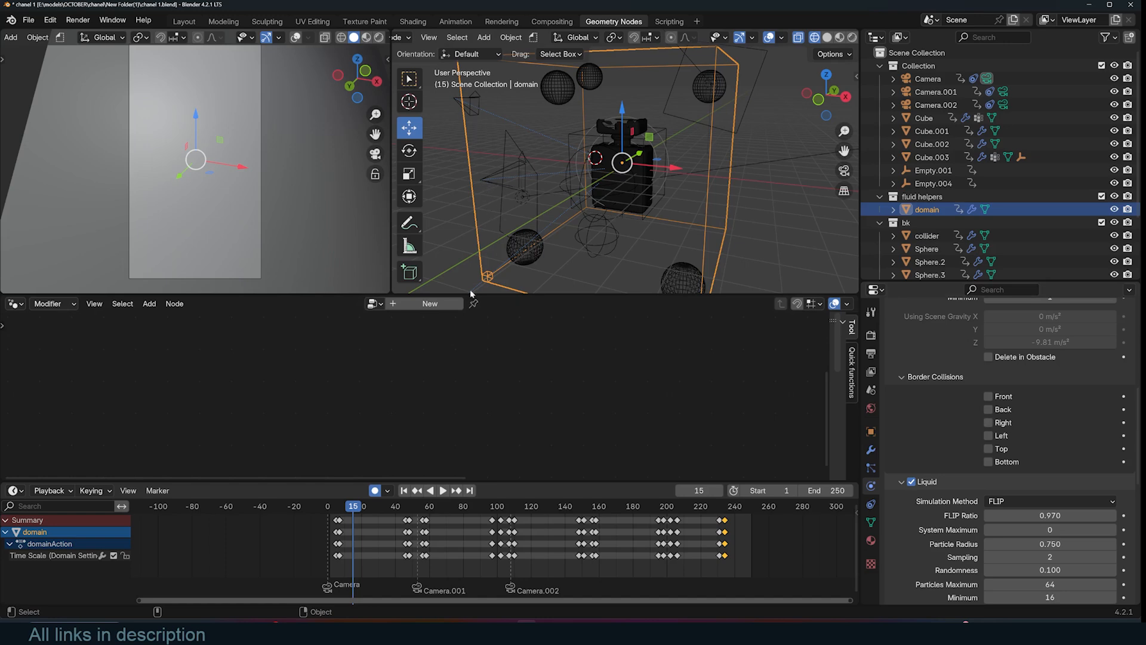
pyautogui.moveTo(612, 182)
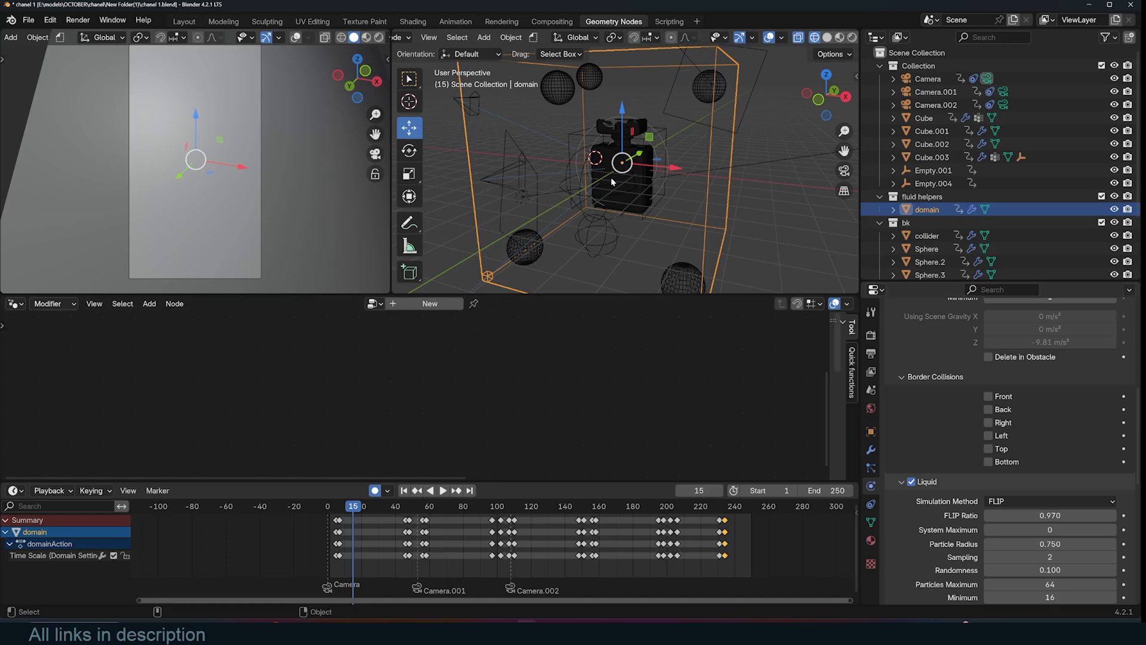
pyautogui.scroll(-3)
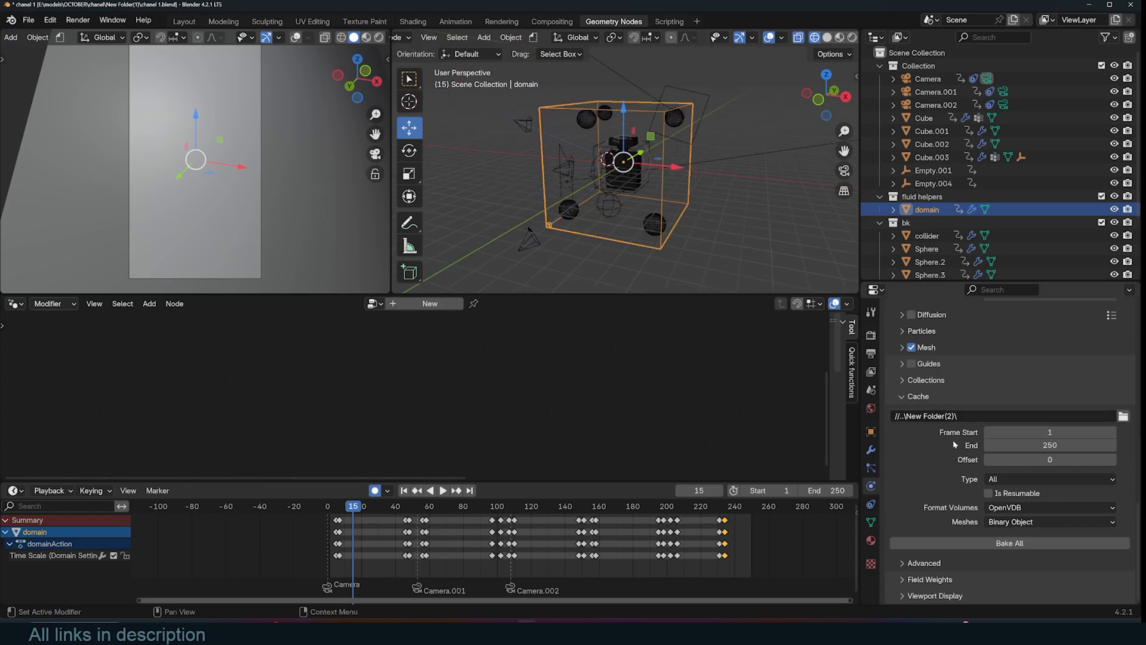
pyautogui.click(1049, 479)
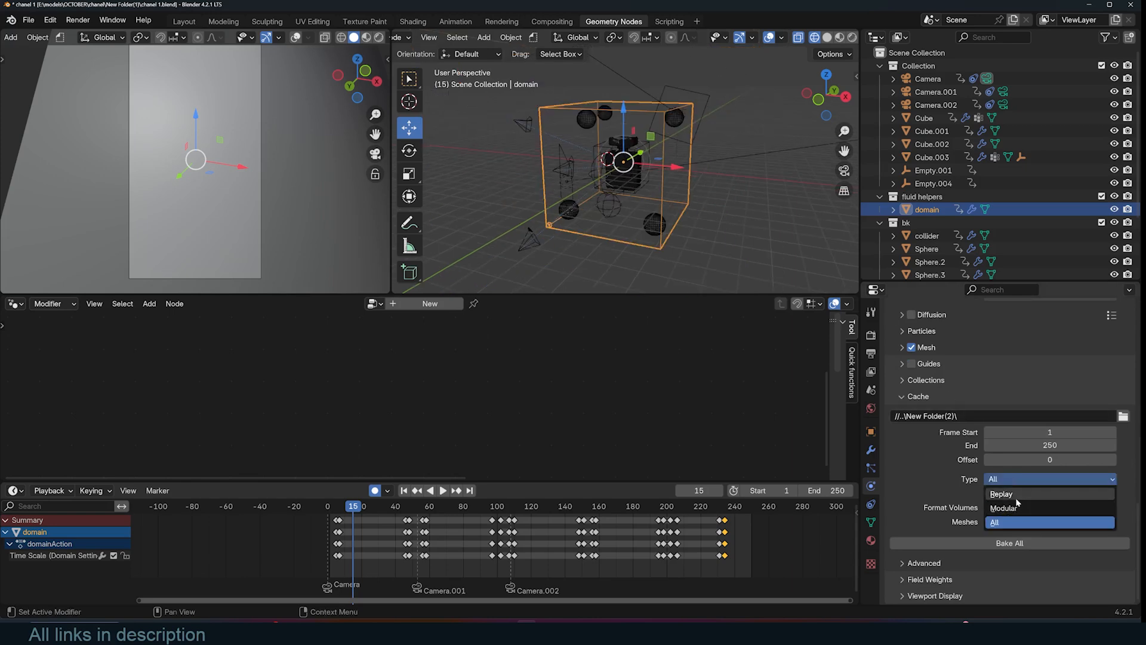
pyautogui.click(1002, 494)
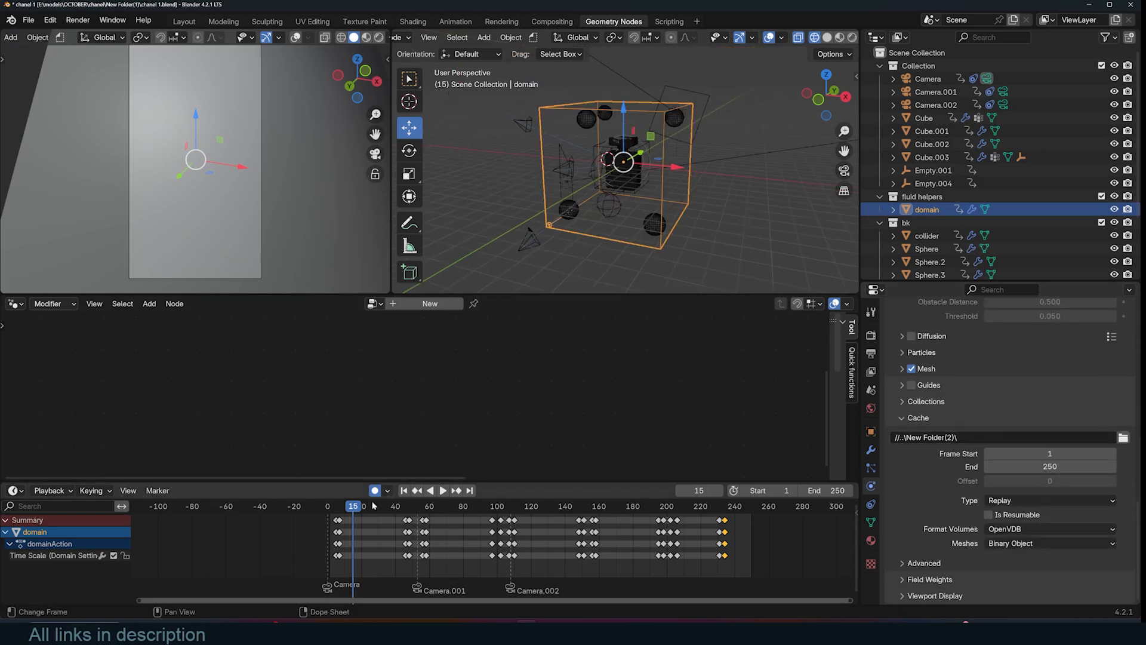
pyautogui.click(443, 491)
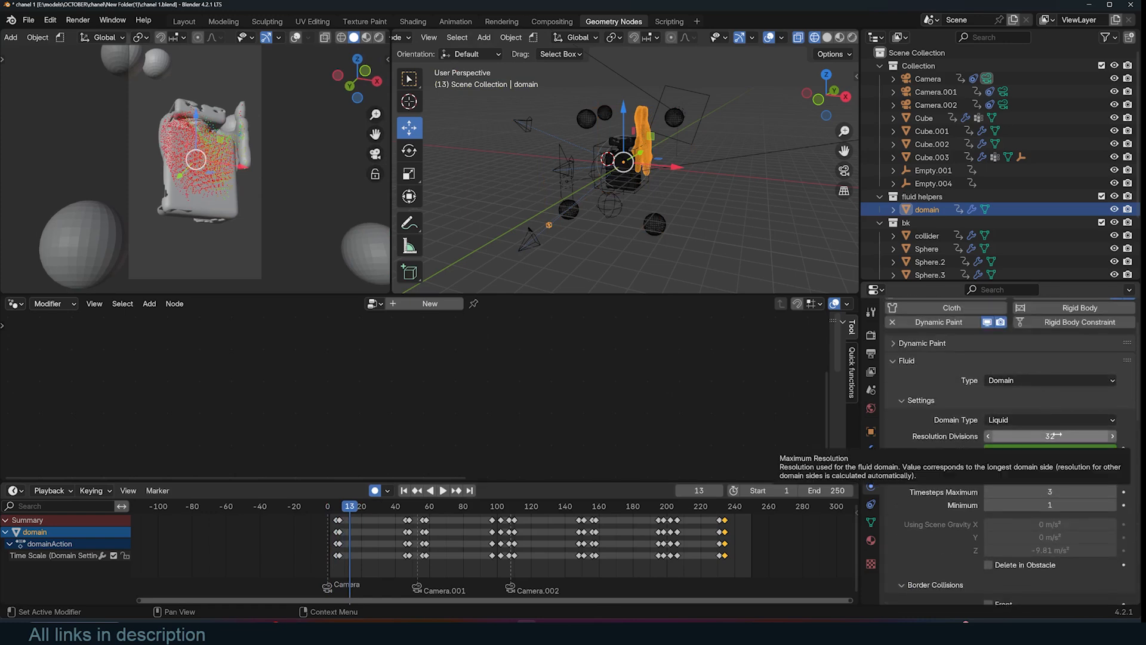
pyautogui.scroll(-3)
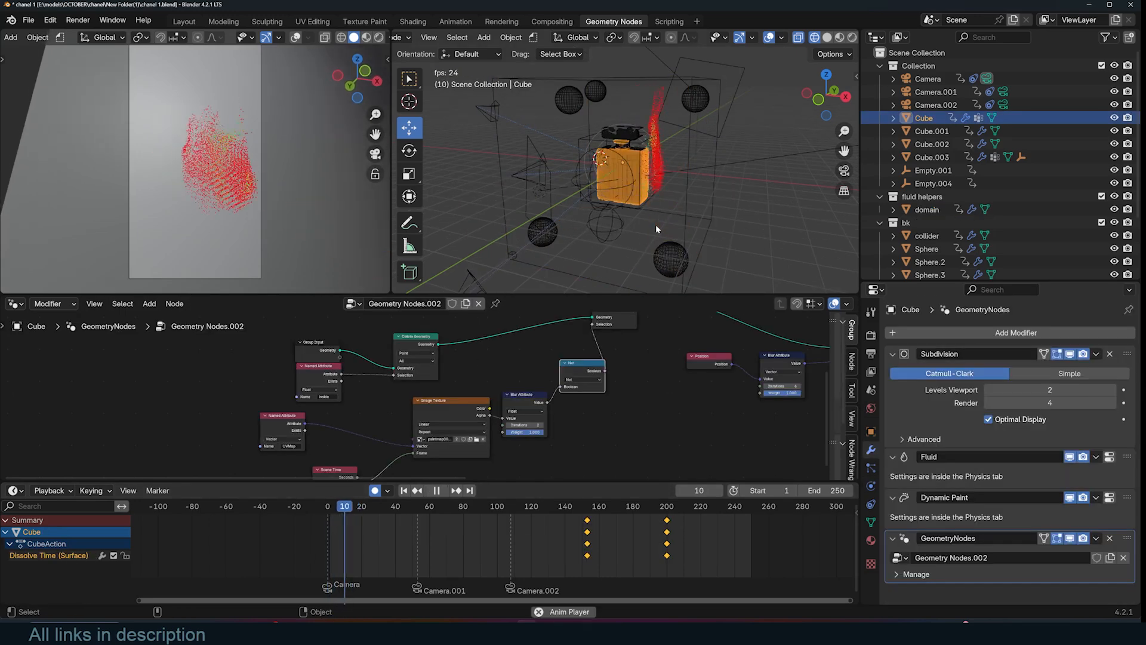
# Play the liquid simulation through to about frame 164
pyautogui.click(455, 491)
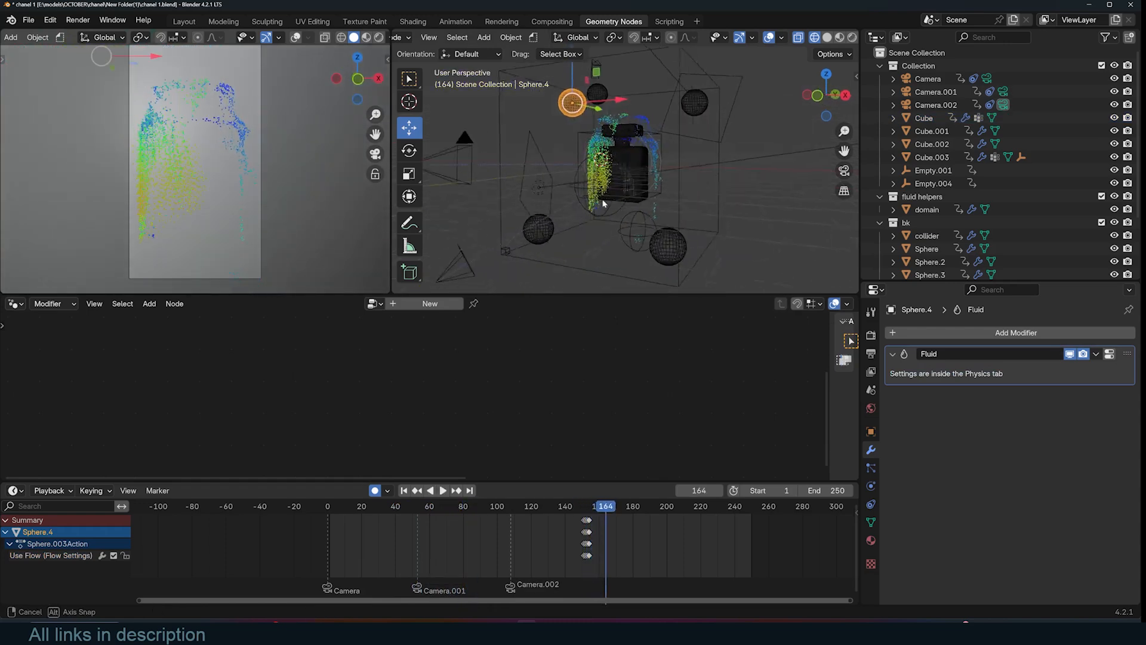
# Add Cube.004 as a Fluid Flow source with Liquid type and Inflow behavior
pyautogui.click(483, 37)
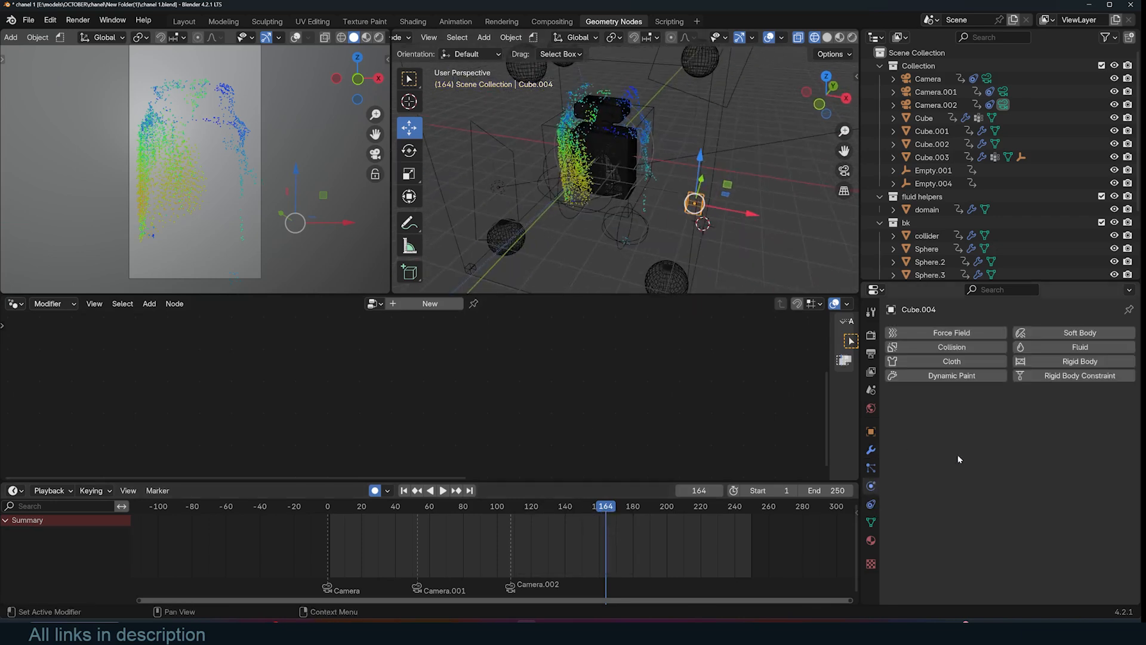
pyautogui.click(1078, 347)
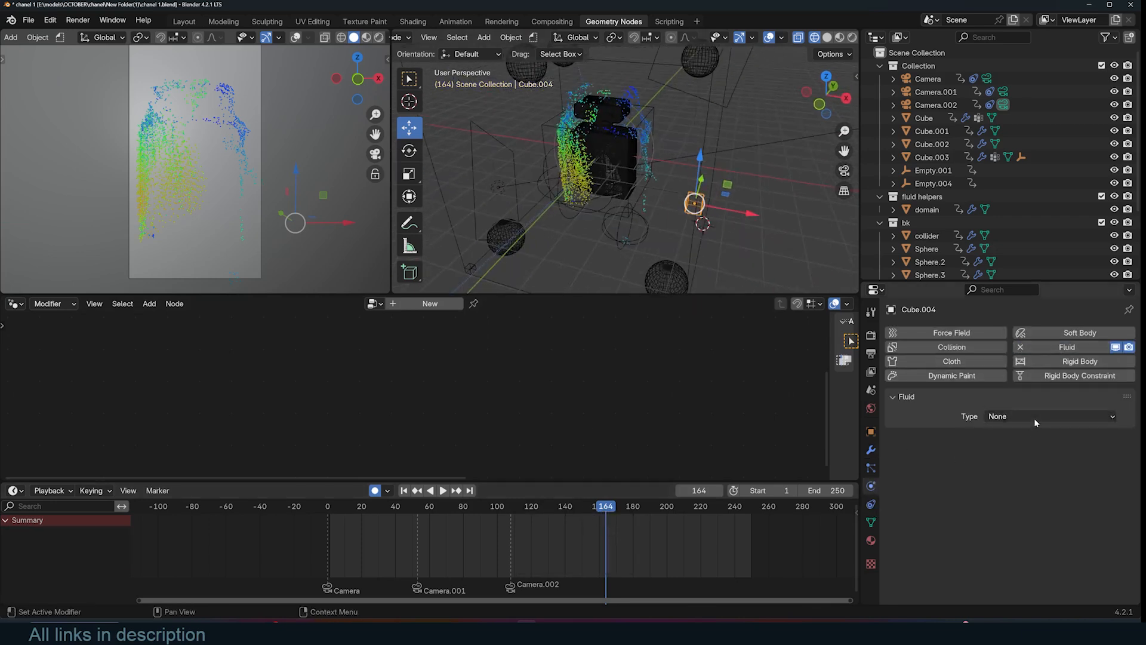
pyautogui.click(1049, 417)
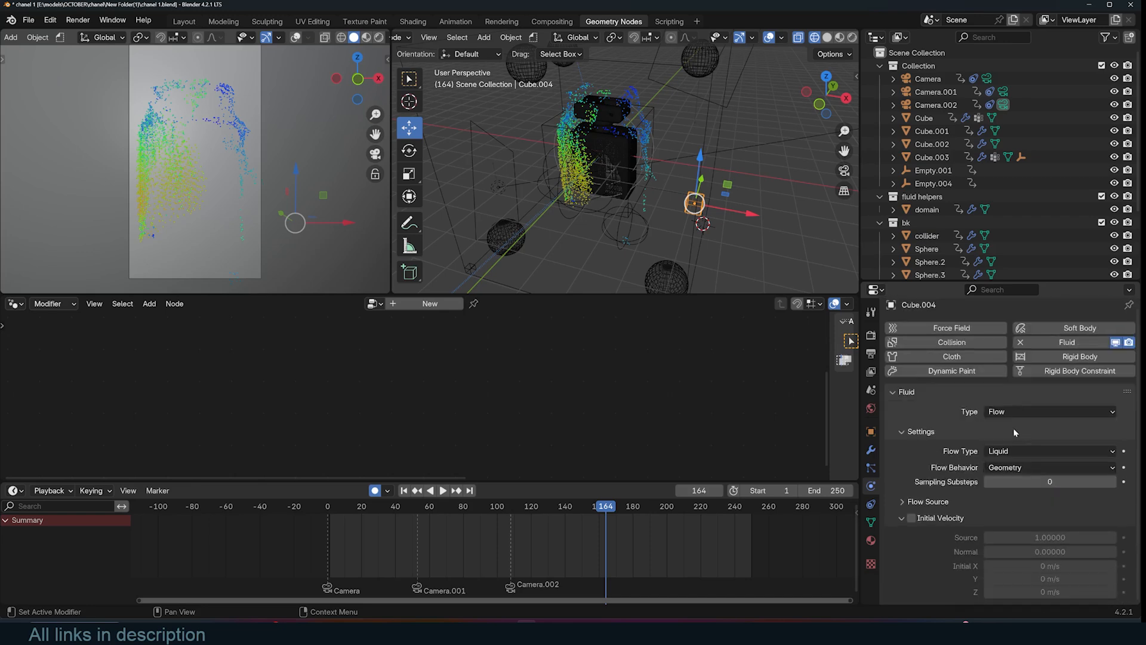
pyautogui.click(1048, 467)
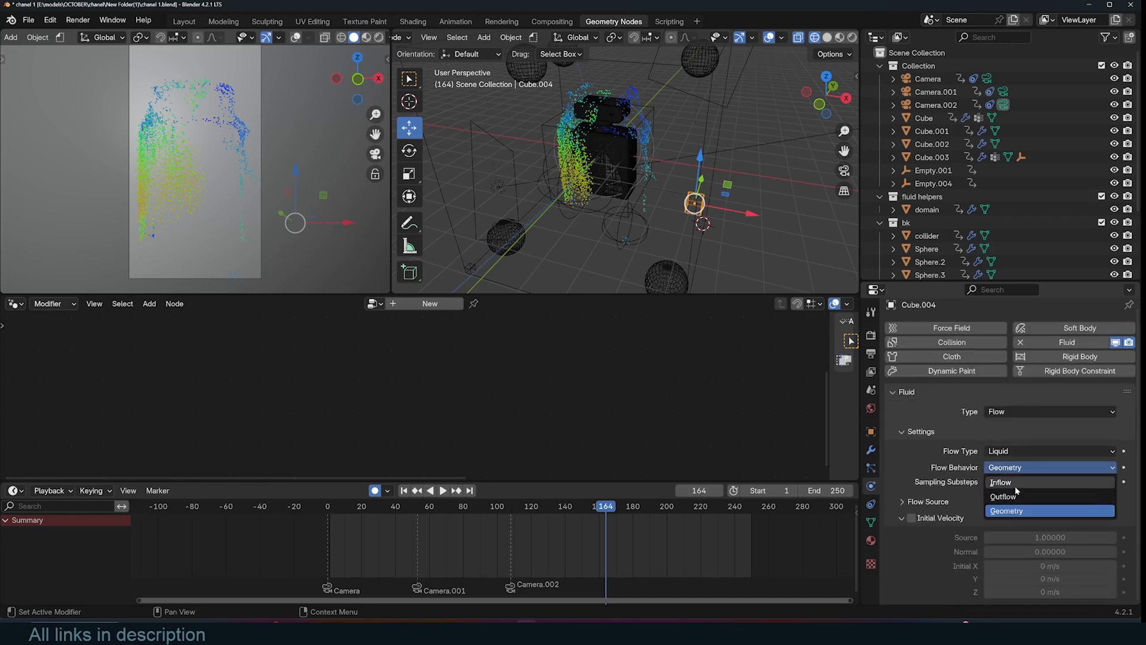
pyautogui.click(999, 482)
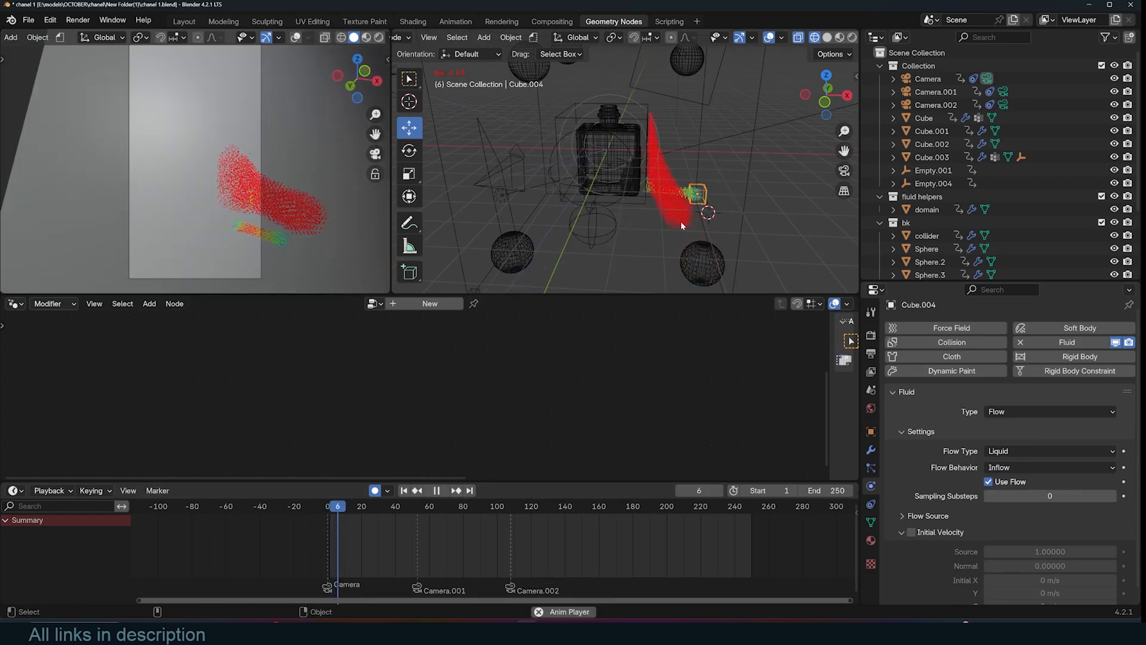
pyautogui.click(455, 490)
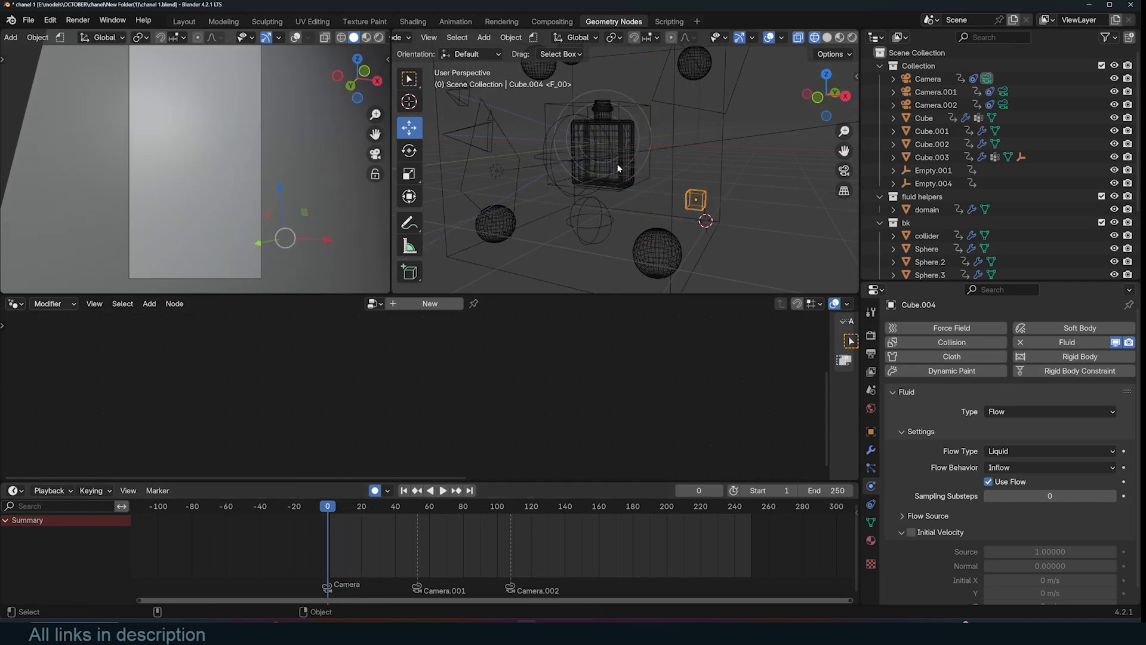
pyautogui.click(927, 235)
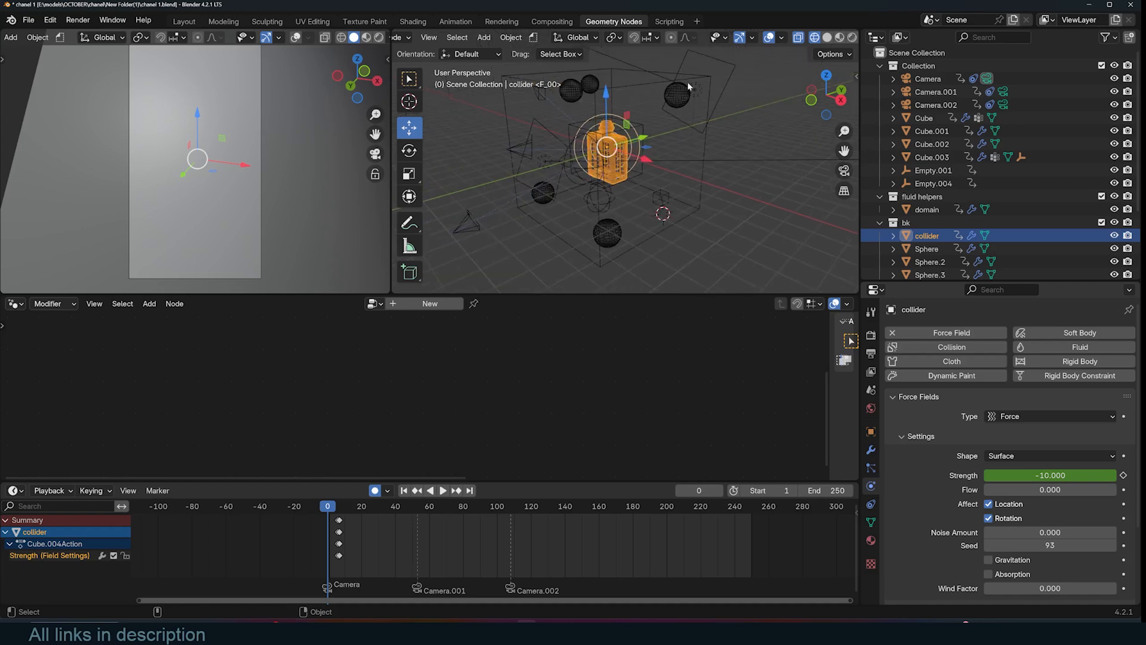
# Delete the collider's force field and replay the Cube.004 emitter to frame 17
pyautogui.click(1049, 417)
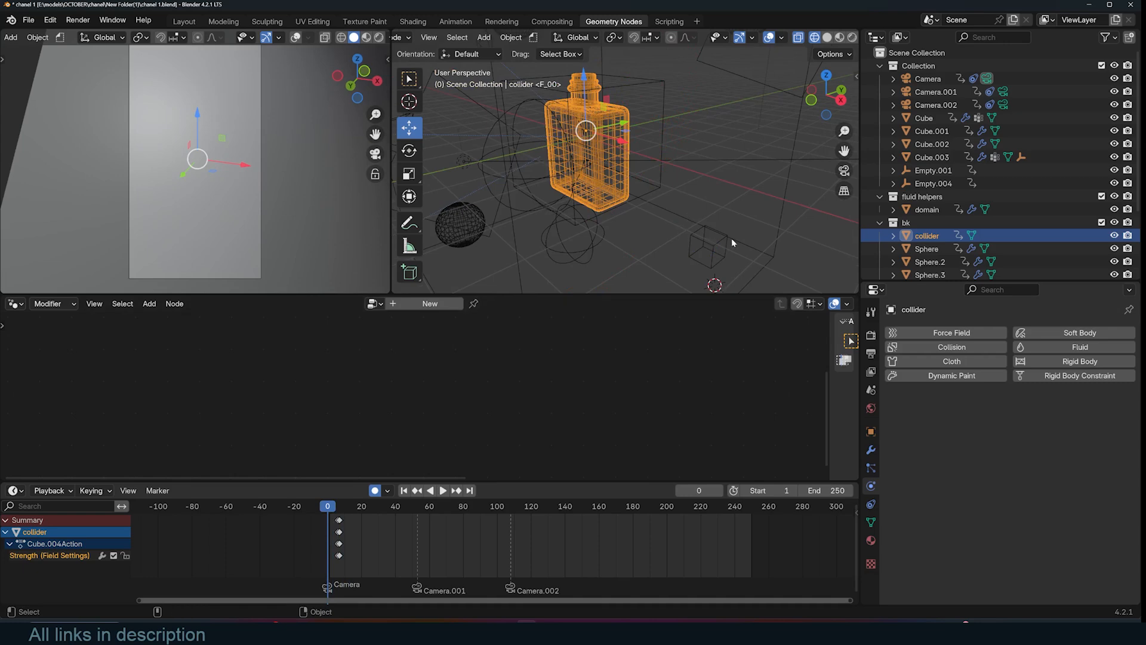
pyautogui.click(443, 491)
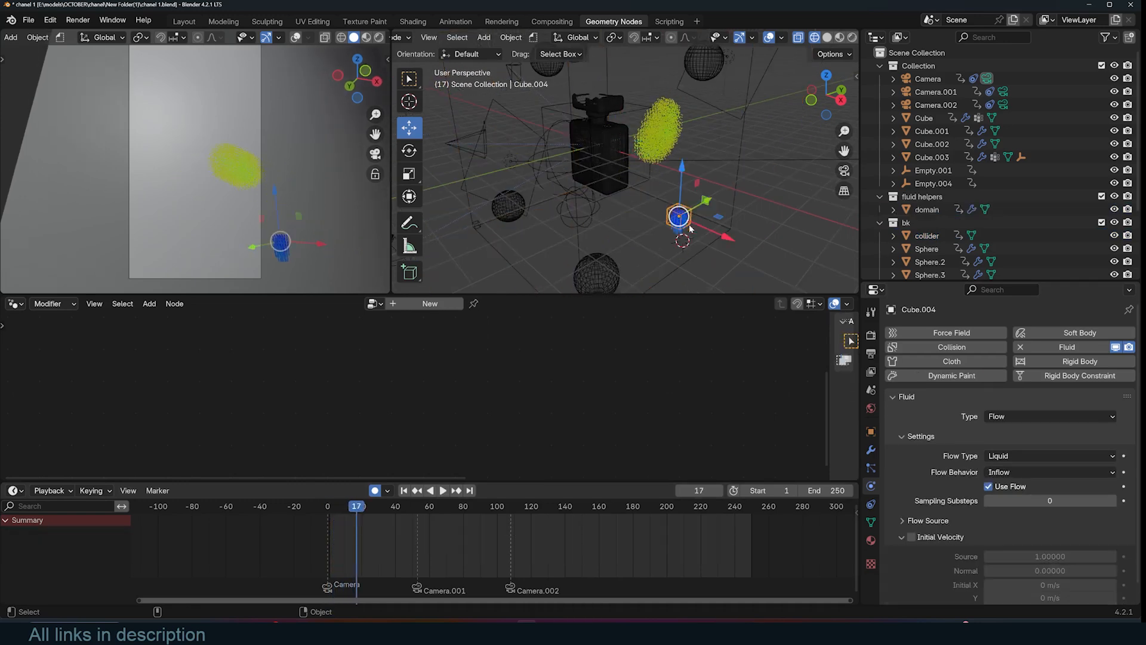
pyautogui.click(430, 491)
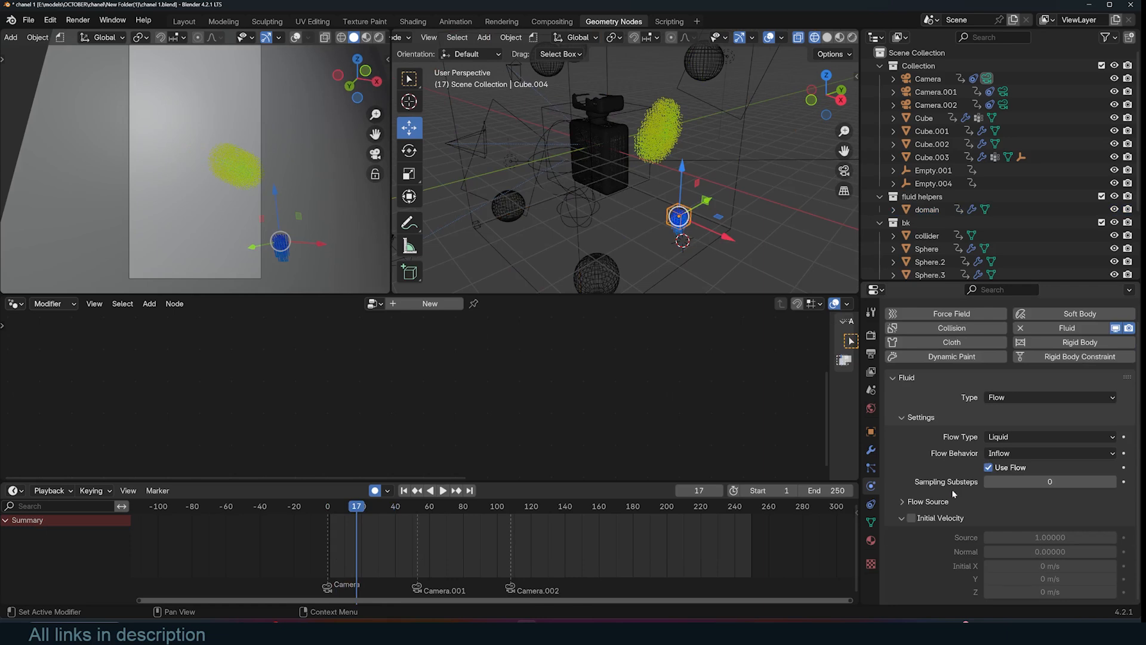
# Enable Cube.004's initial velocity with X -10, Y -5 and Z 10 m/s
pyautogui.click(911, 517)
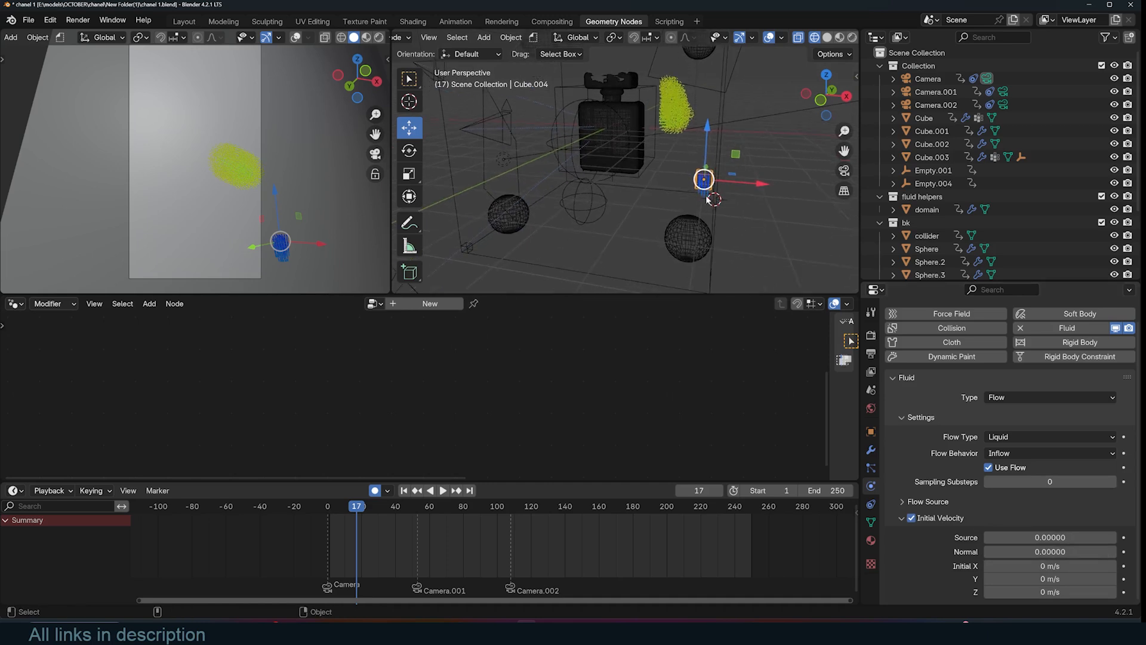
pyautogui.click(410, 222)
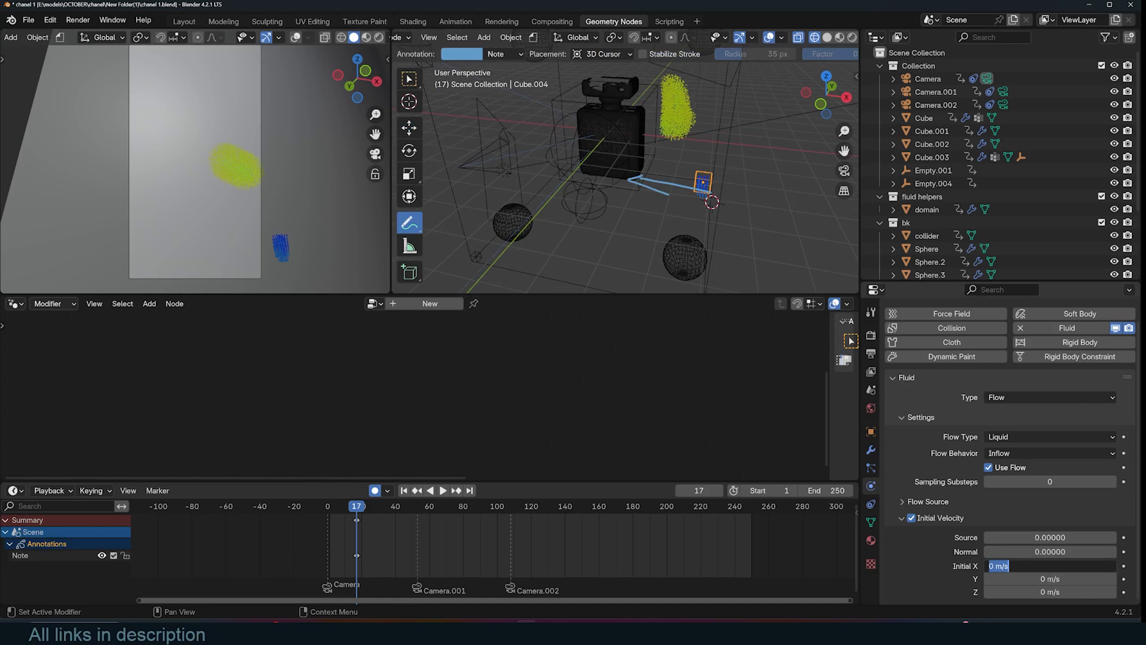
pyautogui.write('-10')
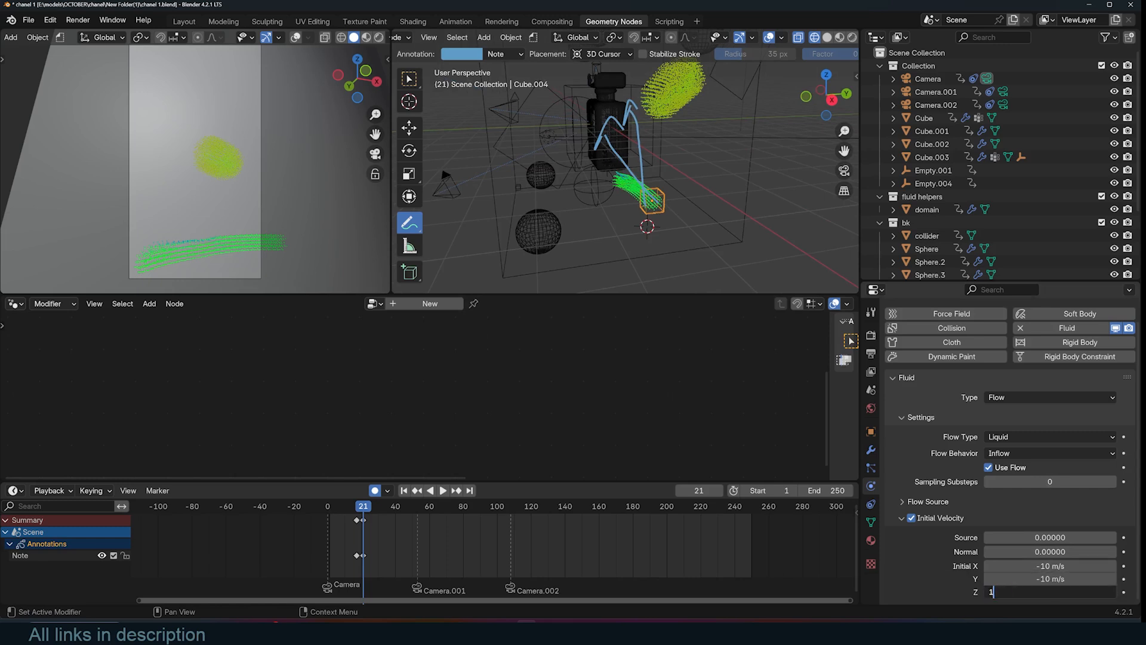
pyautogui.write('10 m/s')
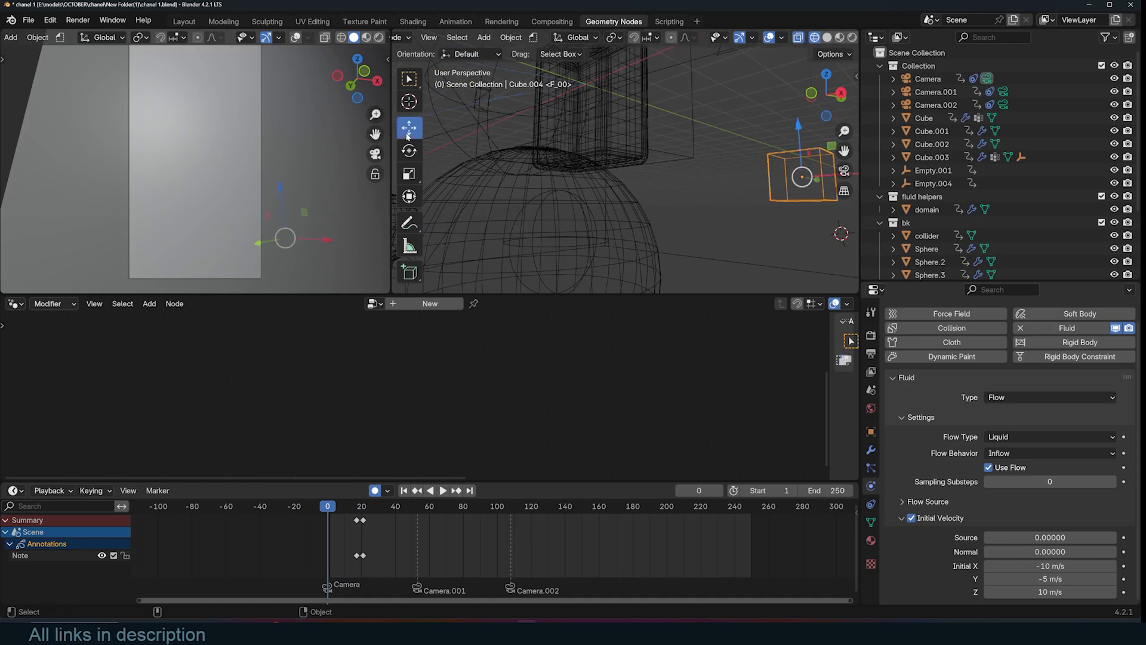
# Scrub the timeline from frame 0 to frame 23 to watch Cube.004's diagonal liquid jet
pyautogui.click(926, 236)
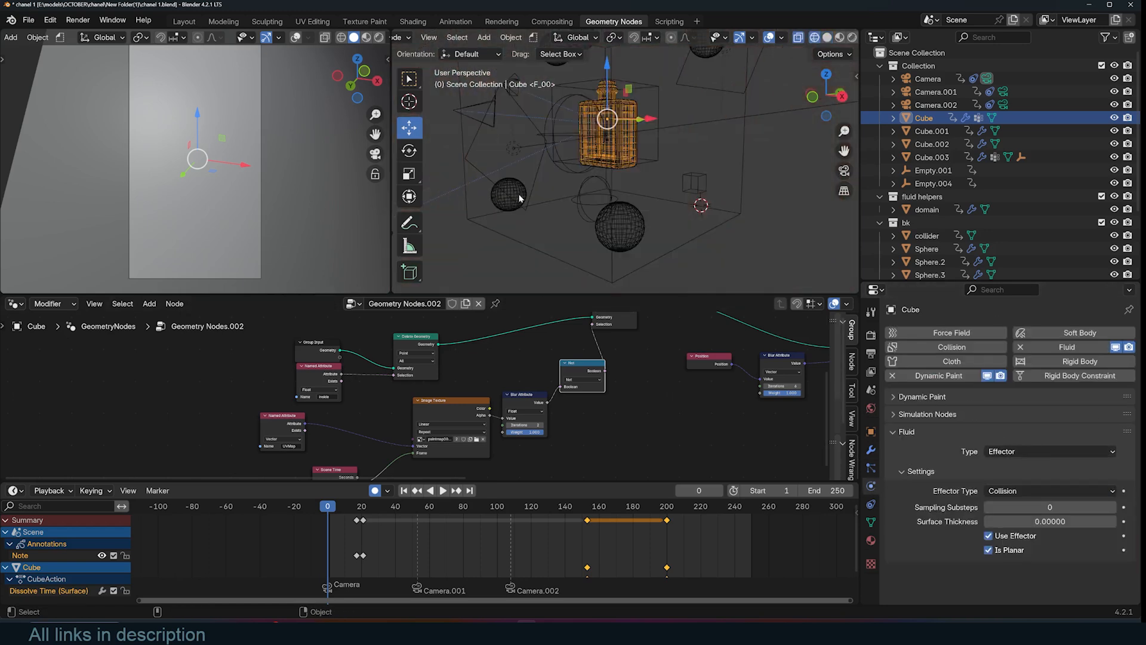
pyautogui.click(442, 491)
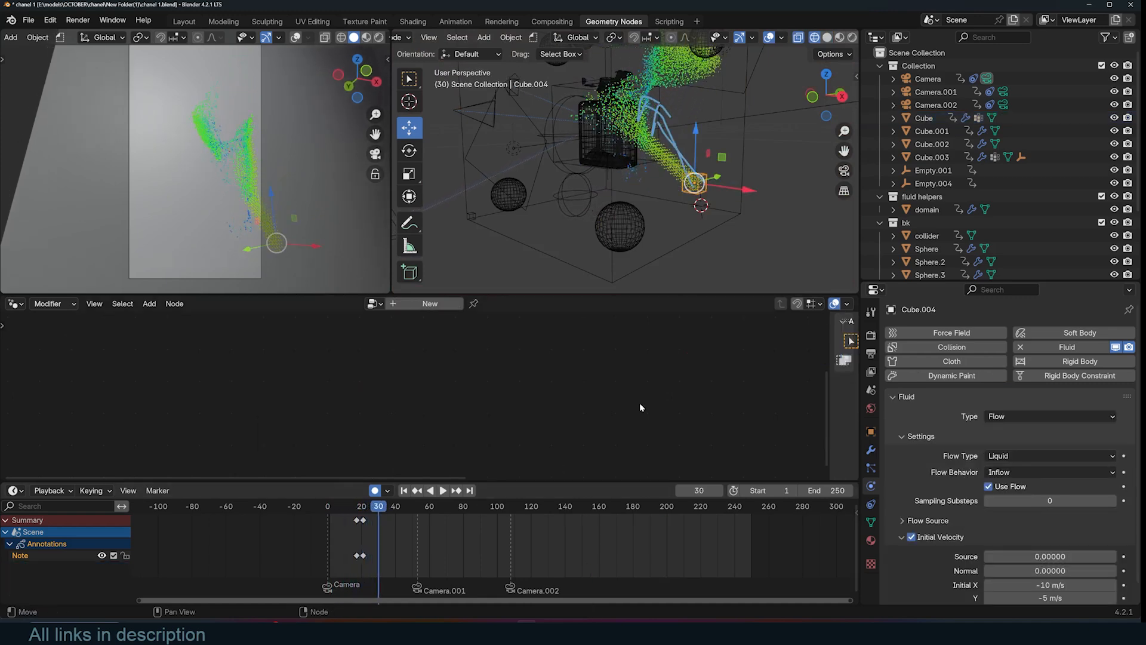
pyautogui.click(442, 490)
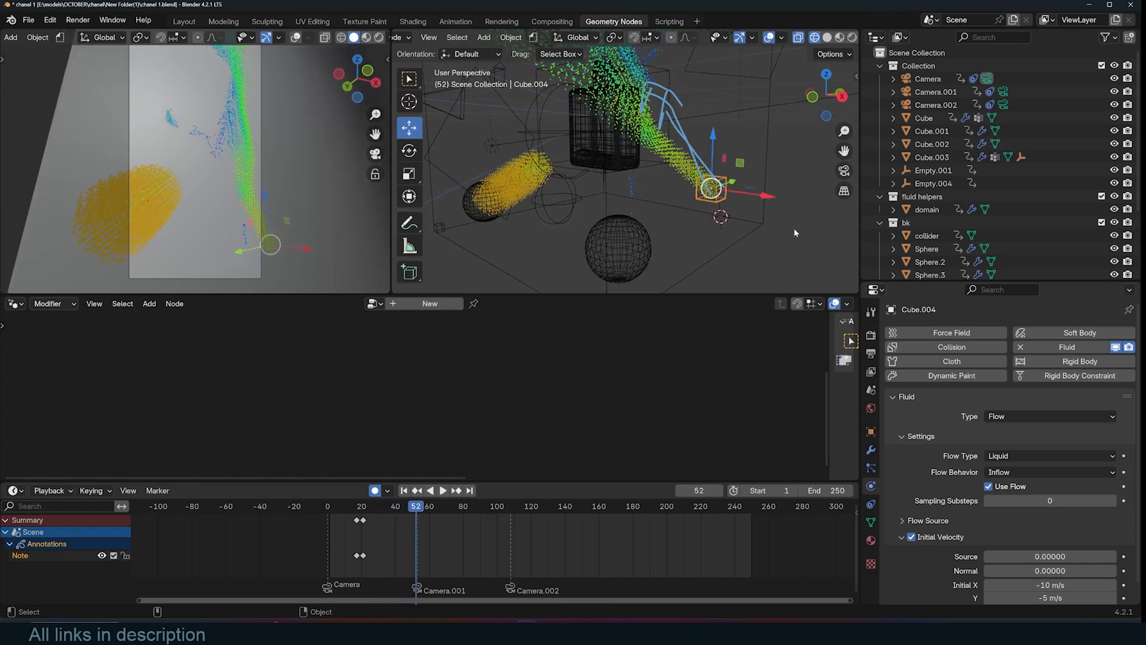
pyautogui.click(403, 491)
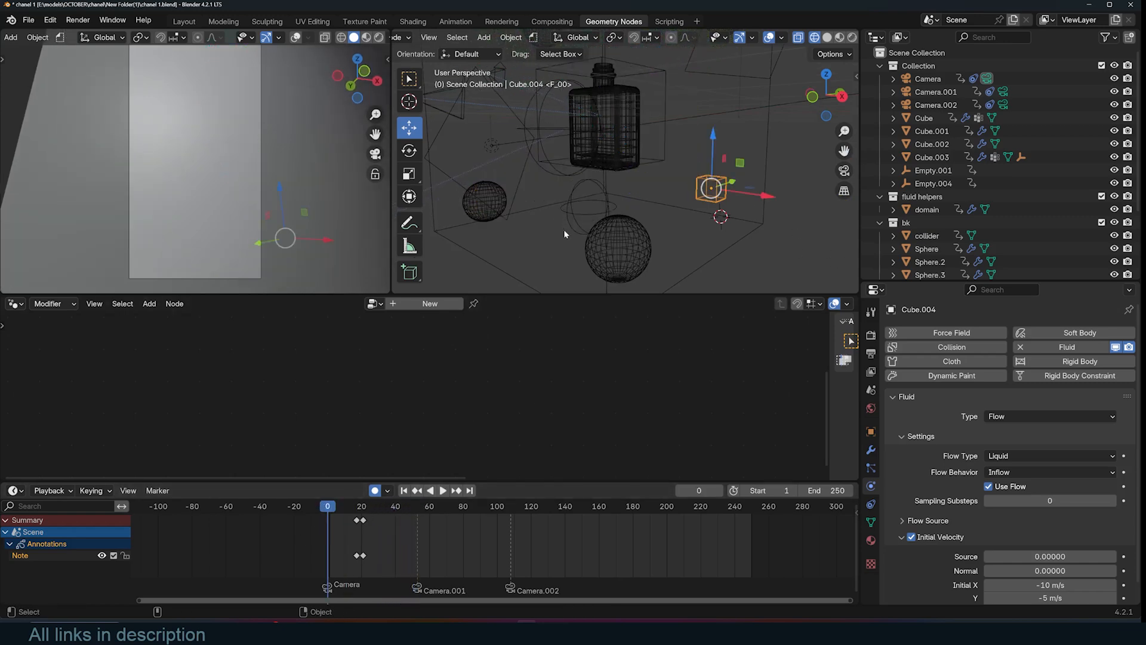
pyautogui.click(455, 490)
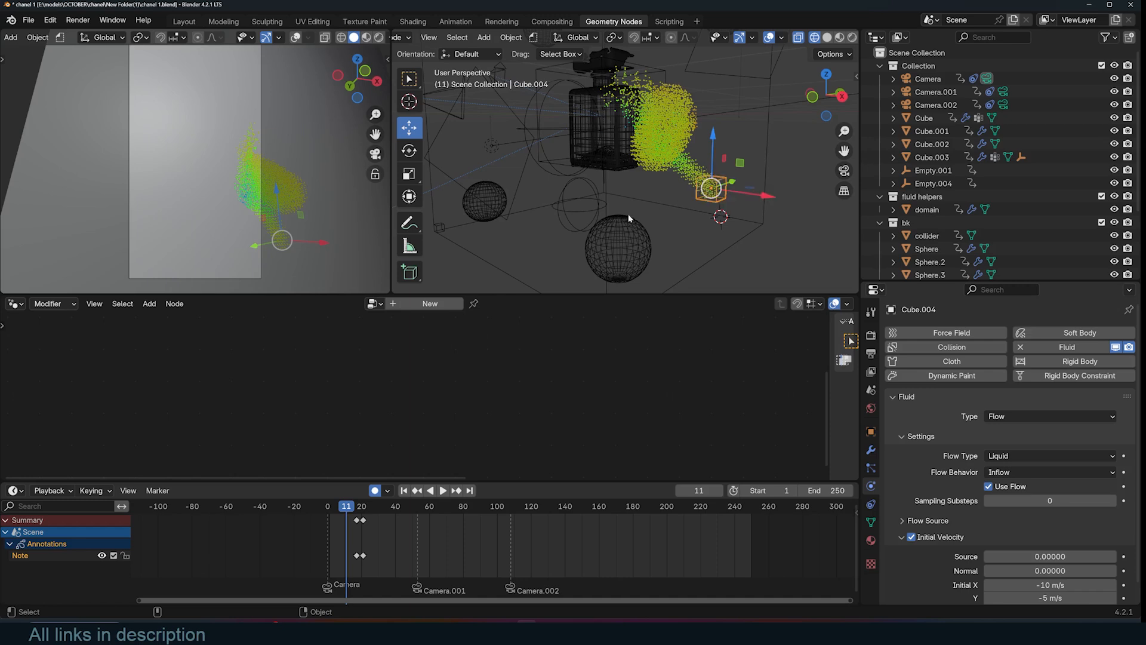
pyautogui.click(442, 491)
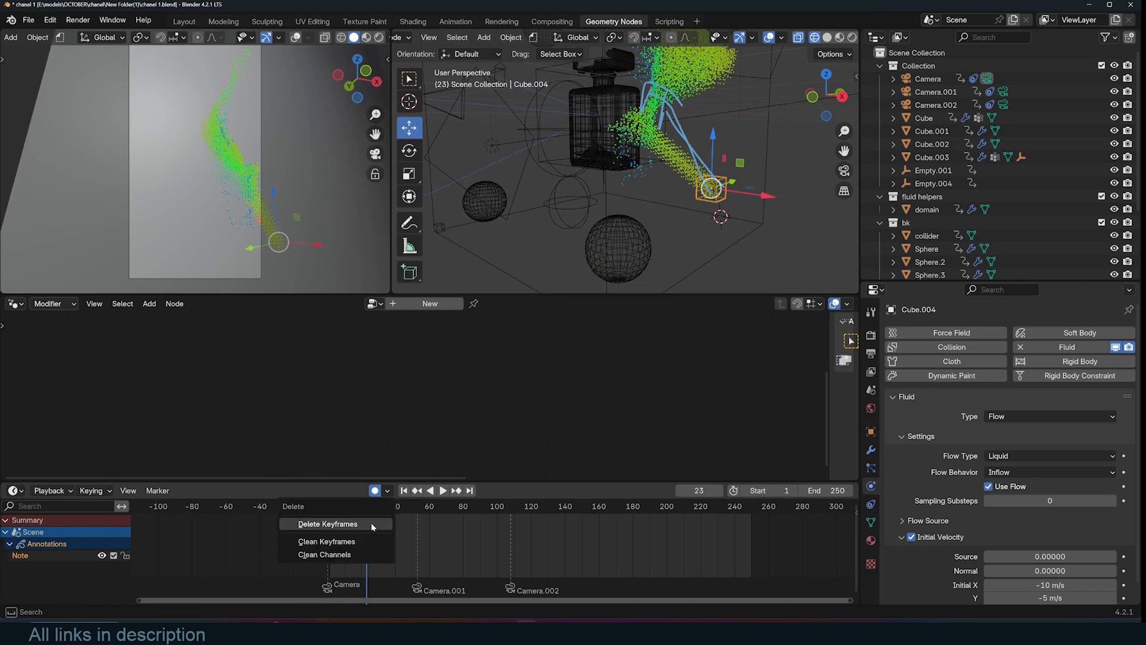
# Delete the note keyframes and keyframe Use Flow off and on for a brief burst
pyautogui.click(326, 524)
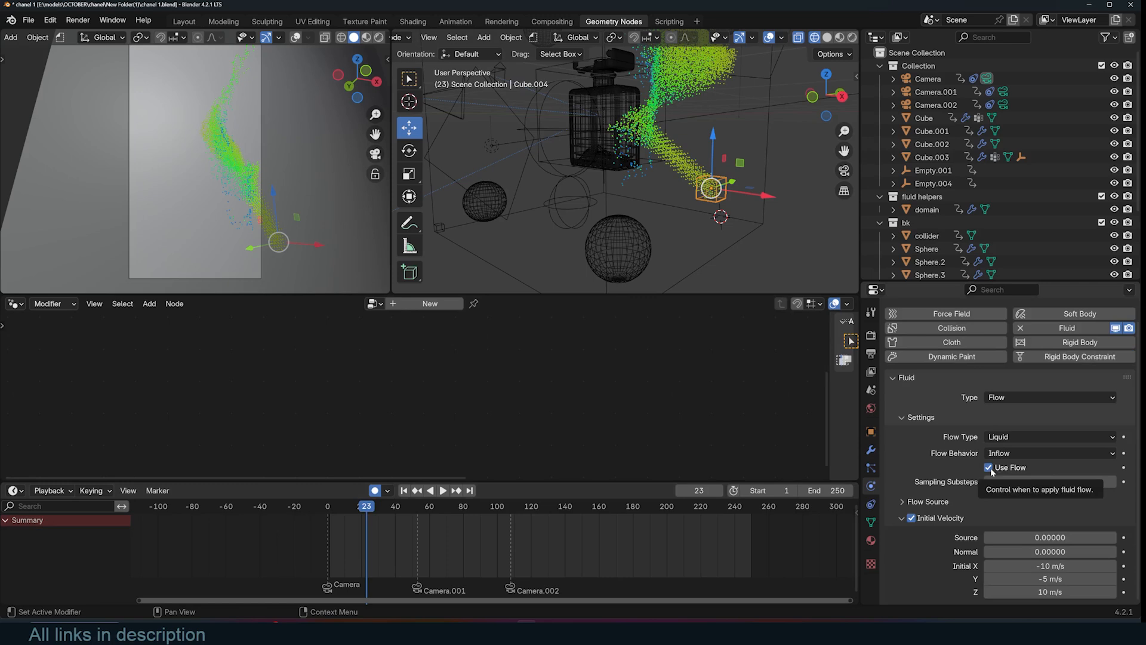
pyautogui.click(989, 467)
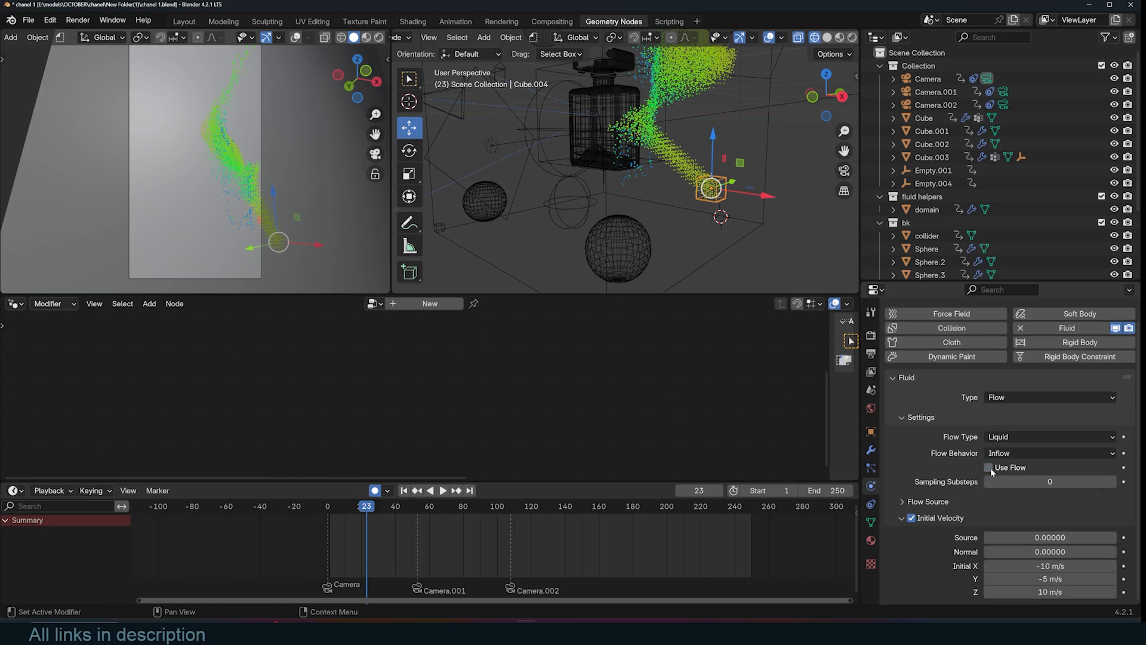
pyautogui.click(443, 491)
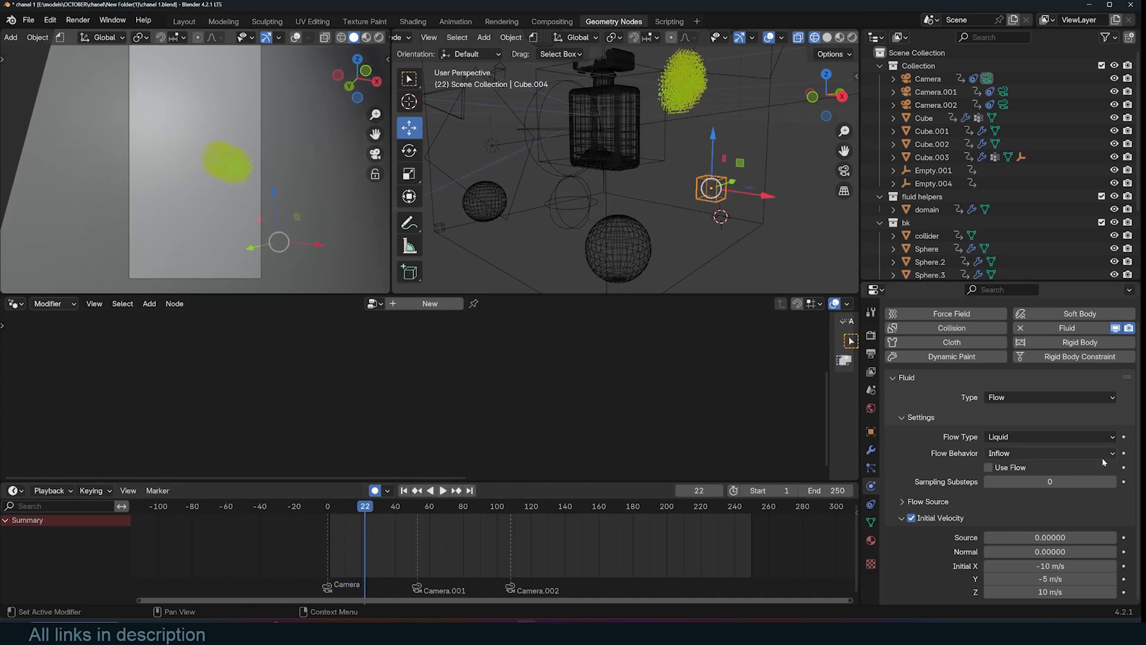
pyautogui.click(989, 467)
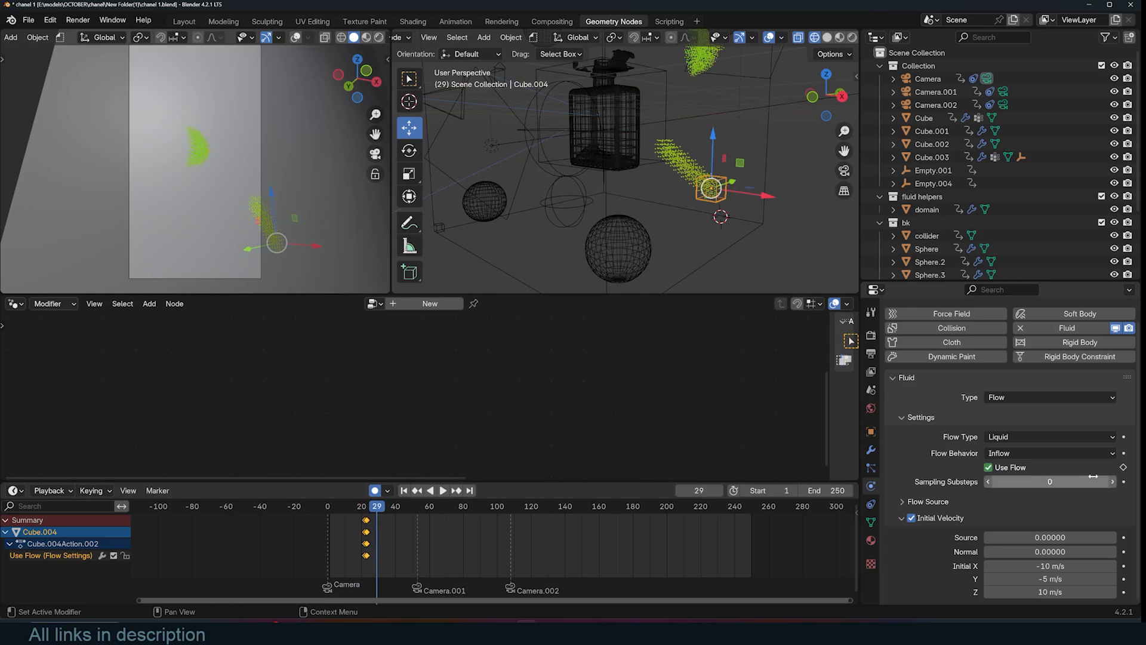
pyautogui.click(457, 491)
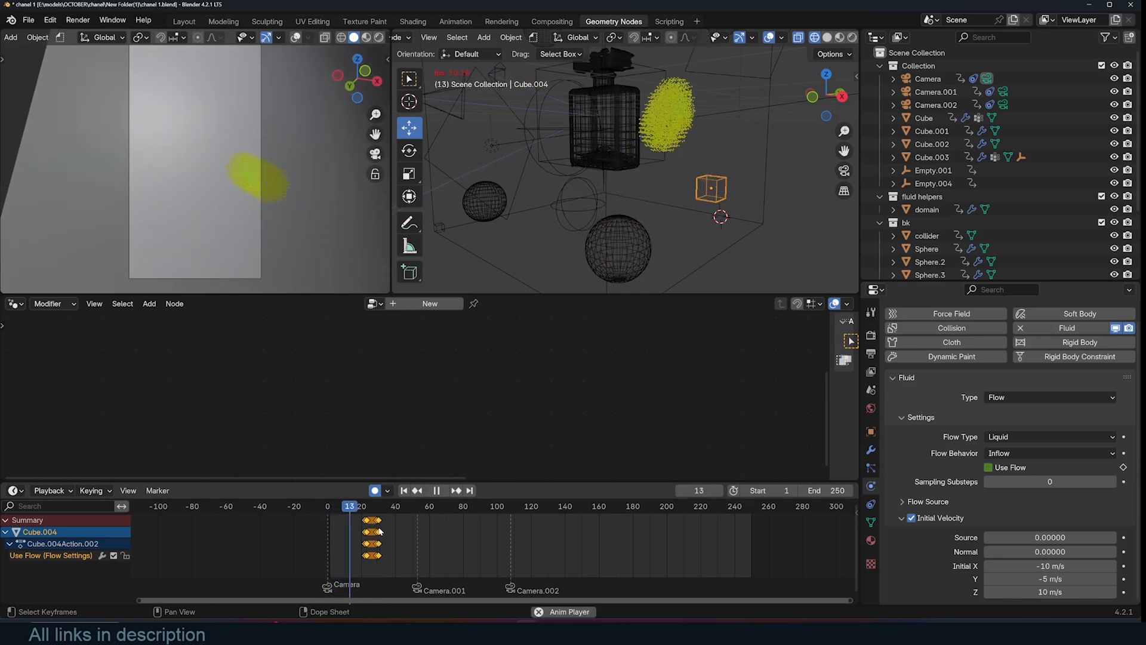
pyautogui.click(375, 506)
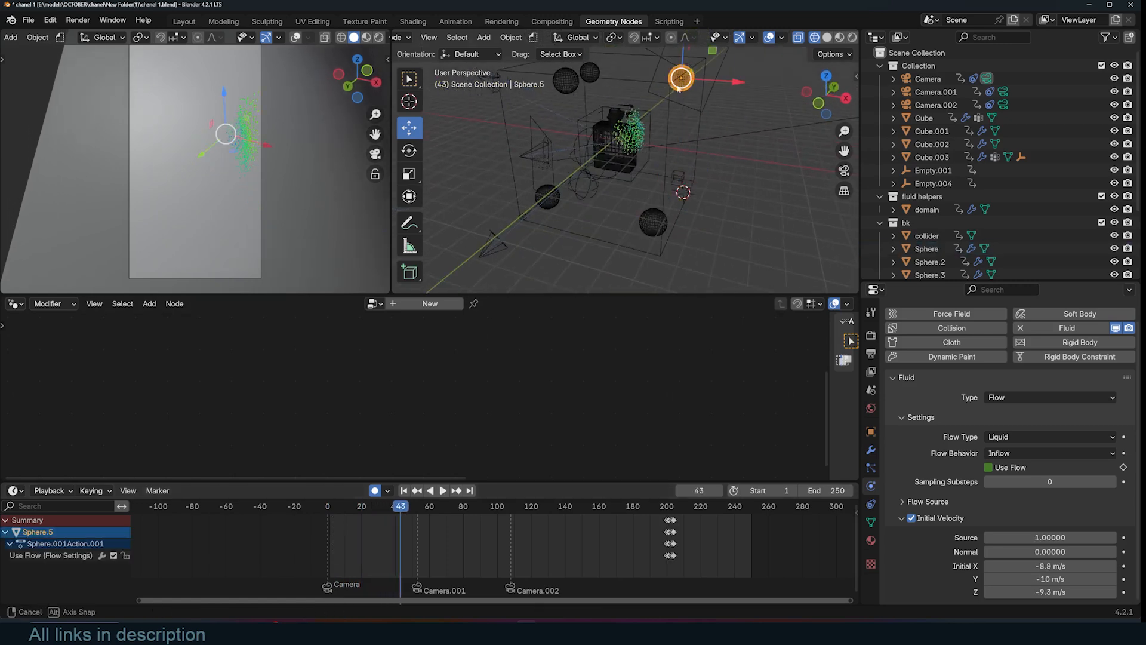
# Drag the sphere emitters' Use Flow keyframes to new frames, including those near frame 100
pyautogui.click(410, 222)
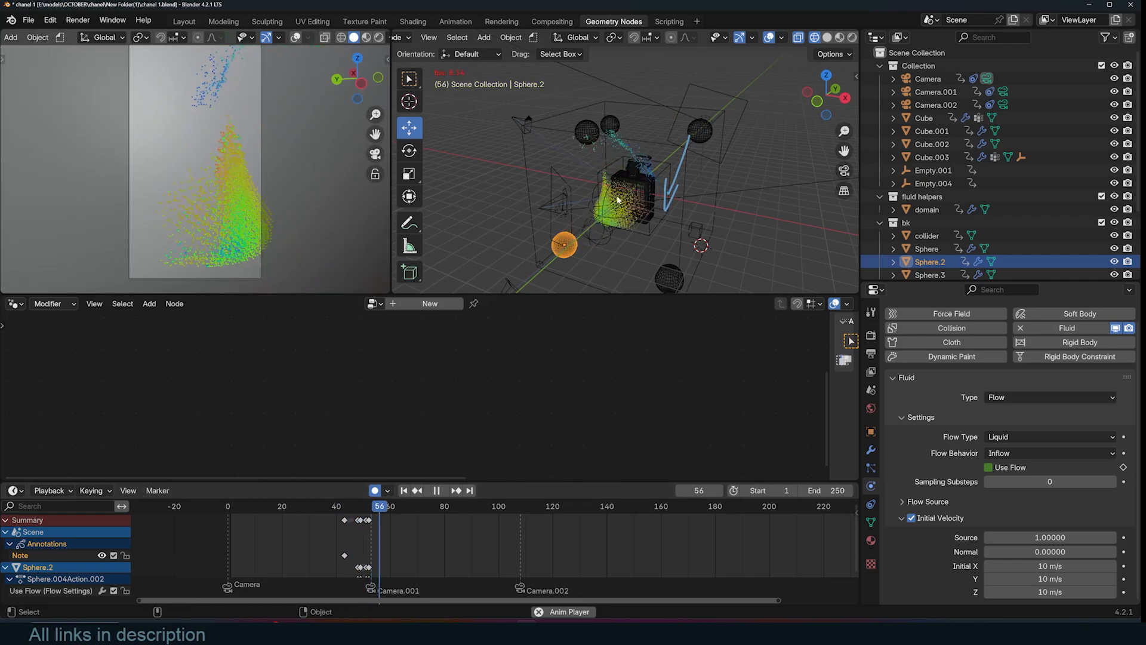
pyautogui.moveTo(378, 506); pyautogui.dragTo(367, 505)
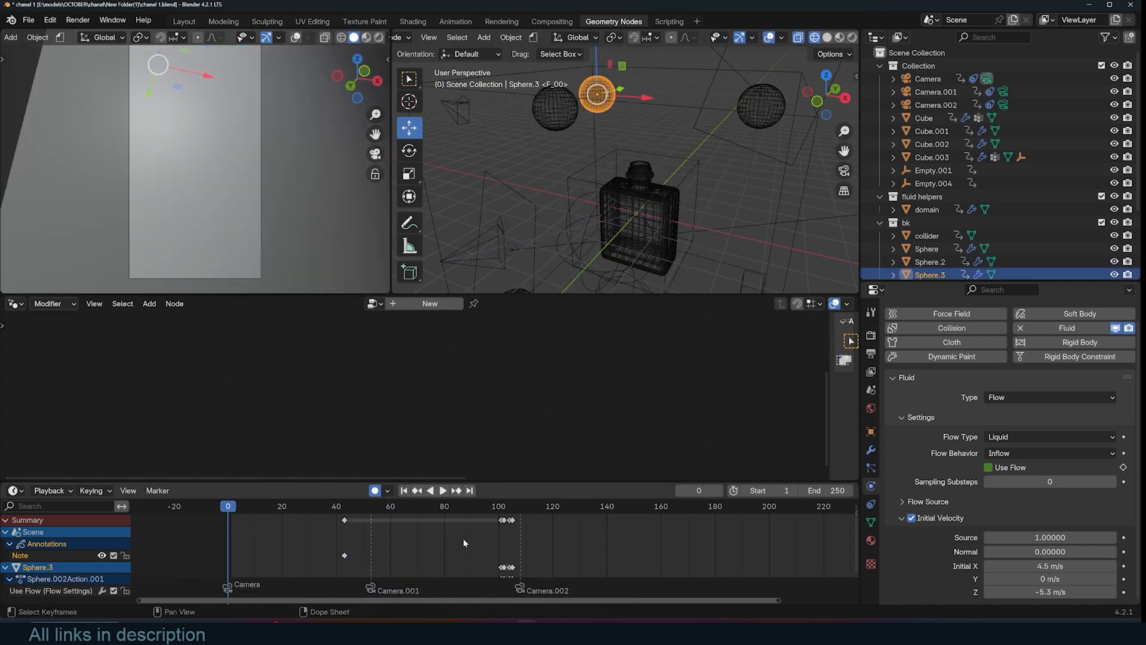
pyautogui.click(442, 491)
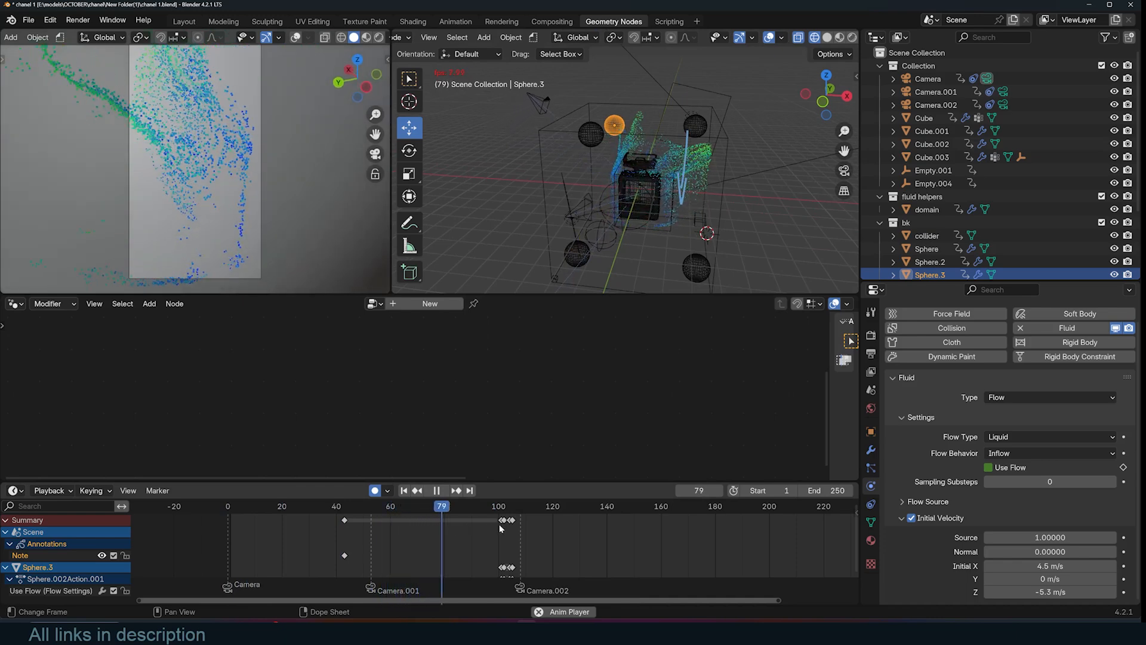
pyautogui.click(485, 506)
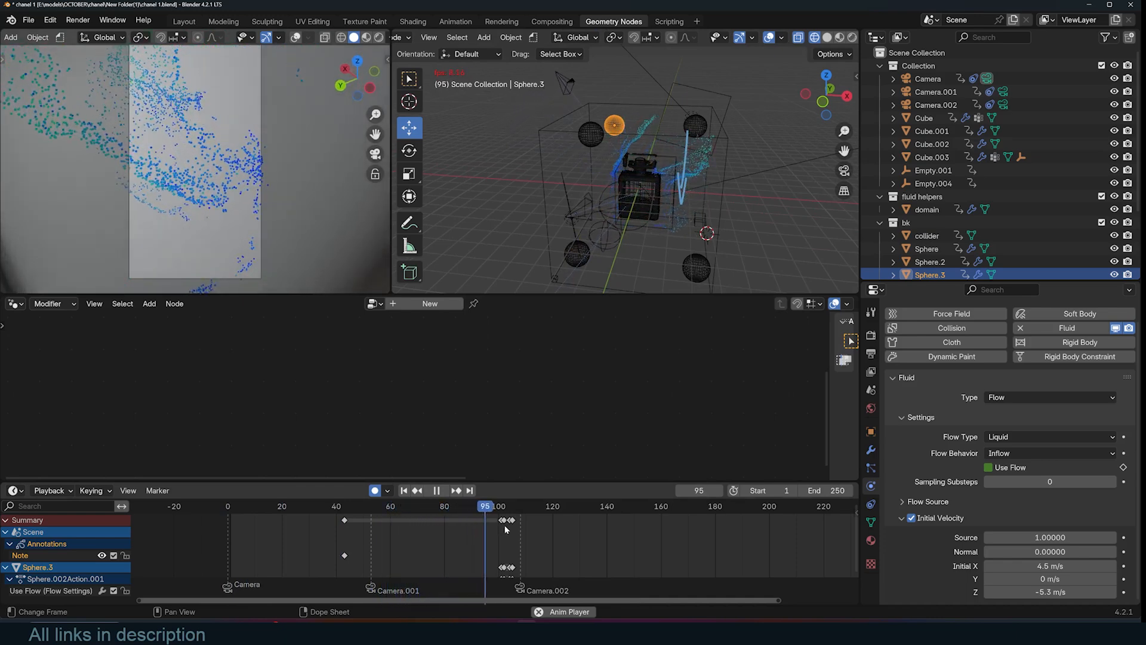
pyautogui.moveTo(485, 506); pyautogui.dragTo(536, 505)
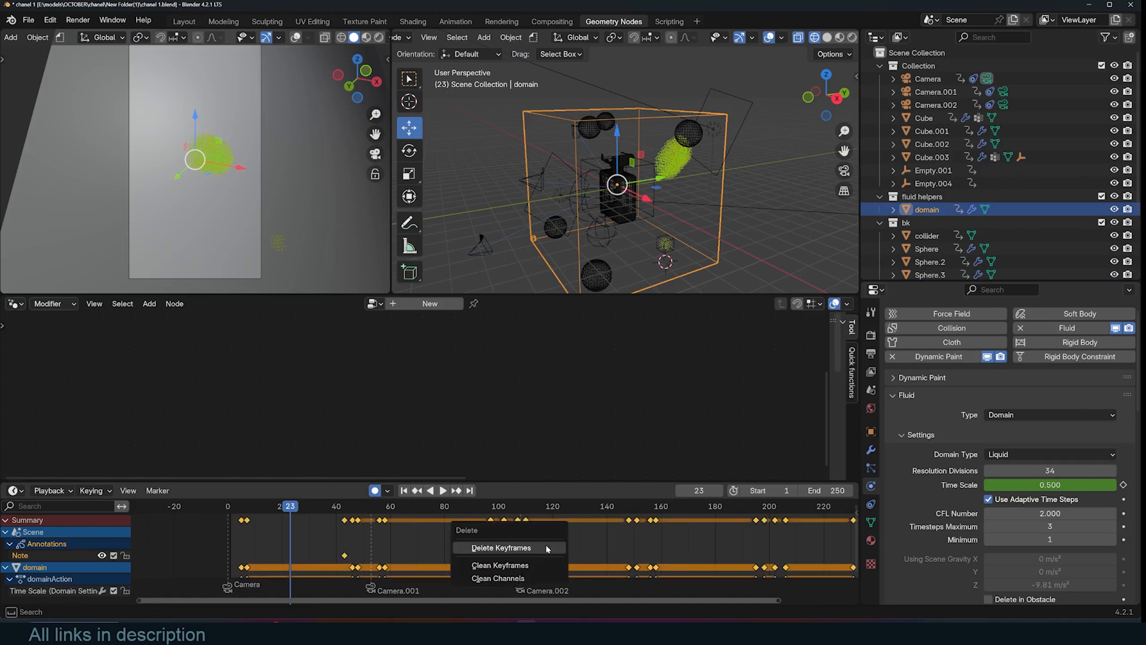
# Delete the domain's old Time Scale keyframes and key new Time Scale values near frames 20 and 36
pyautogui.click(501, 548)
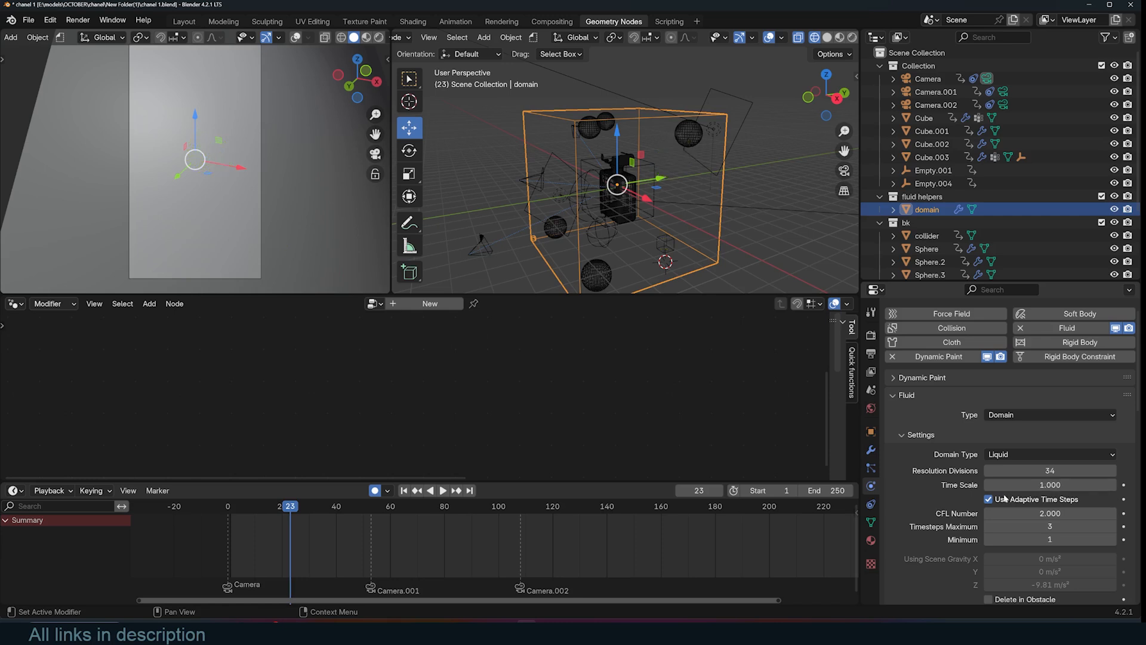
pyautogui.click(441, 490)
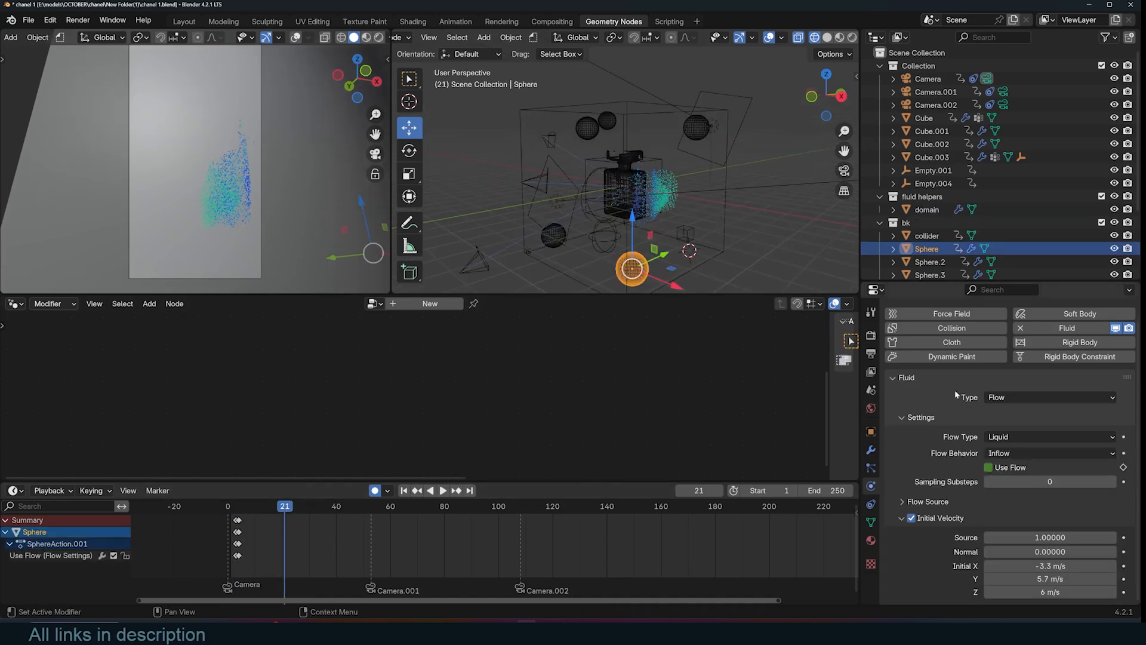
pyautogui.click(926, 209)
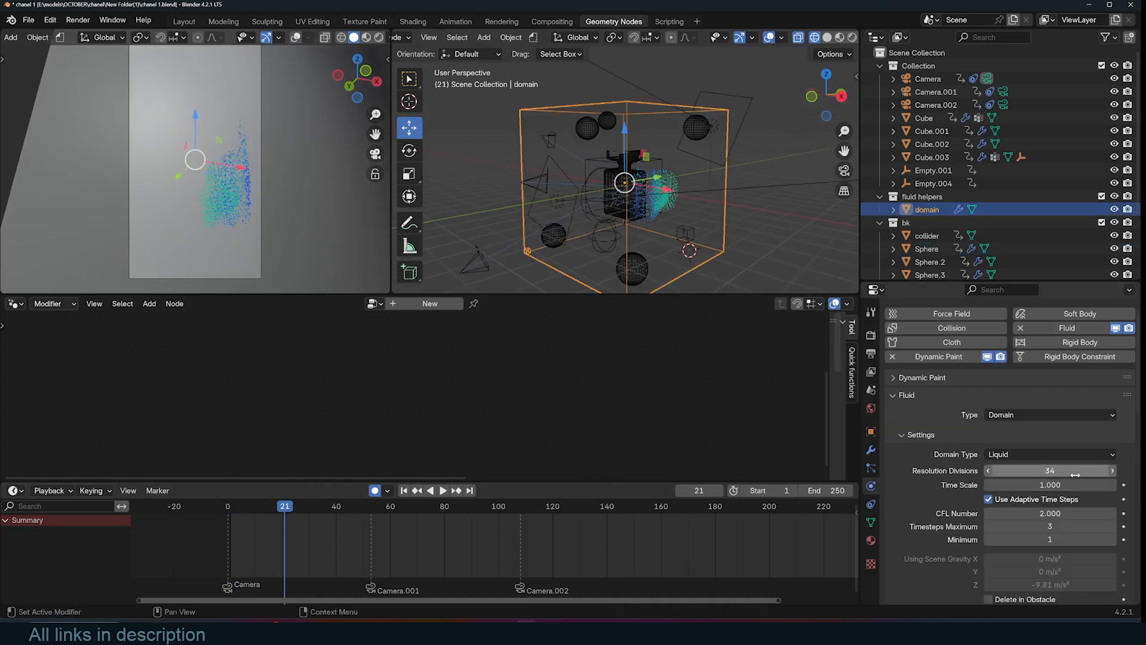
pyautogui.click(1050, 485)
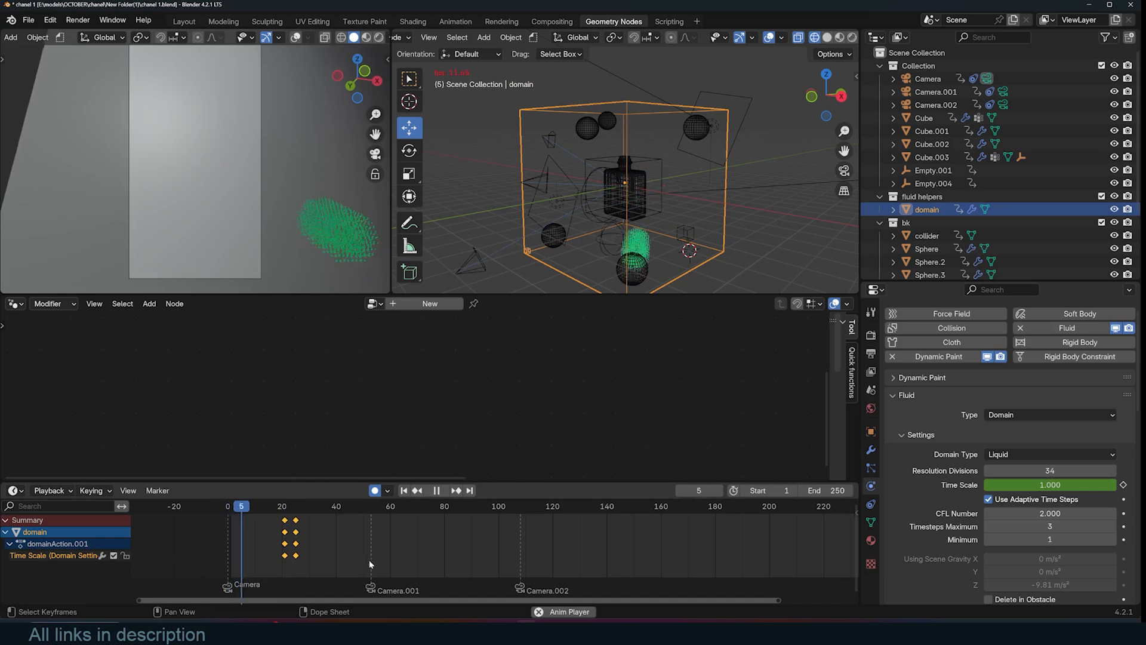
# Play the simulation to check the new timing, stopping once the liquid sprays
pyautogui.click(436, 491)
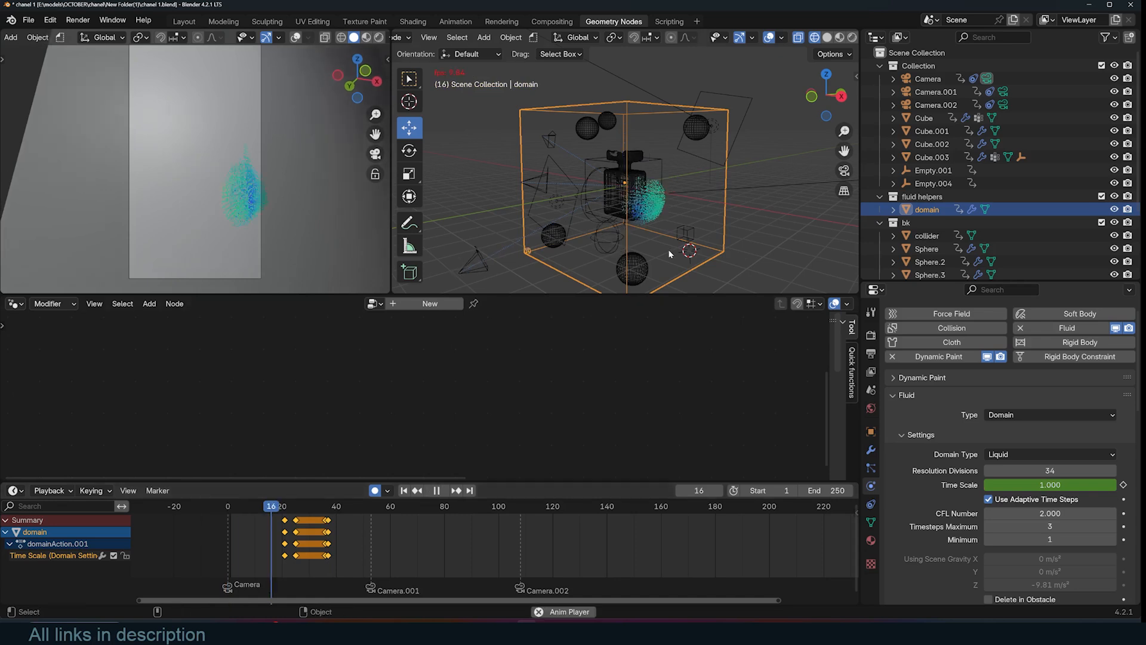
pyautogui.click(437, 491)
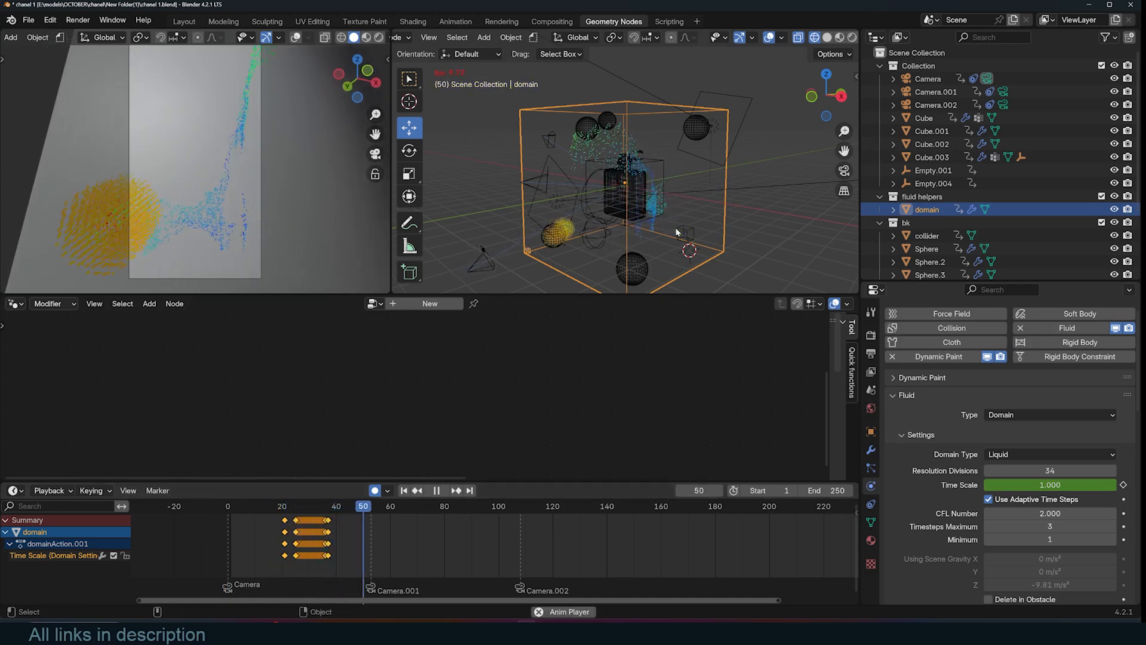
pyautogui.click(442, 491)
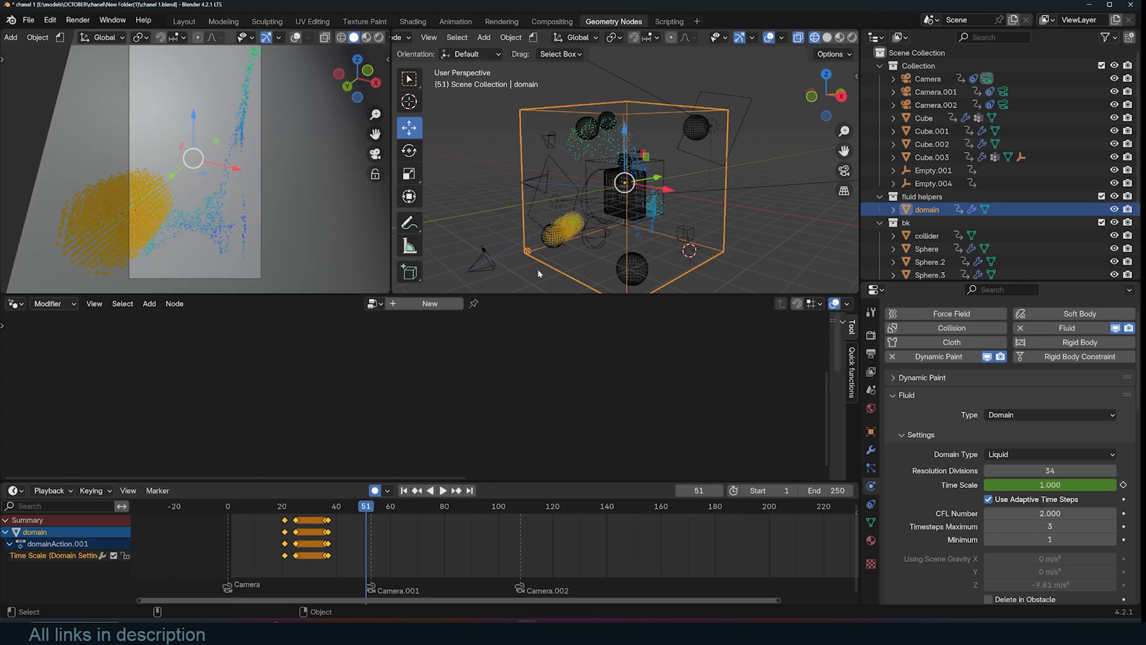
pyautogui.moveTo(710, 264)
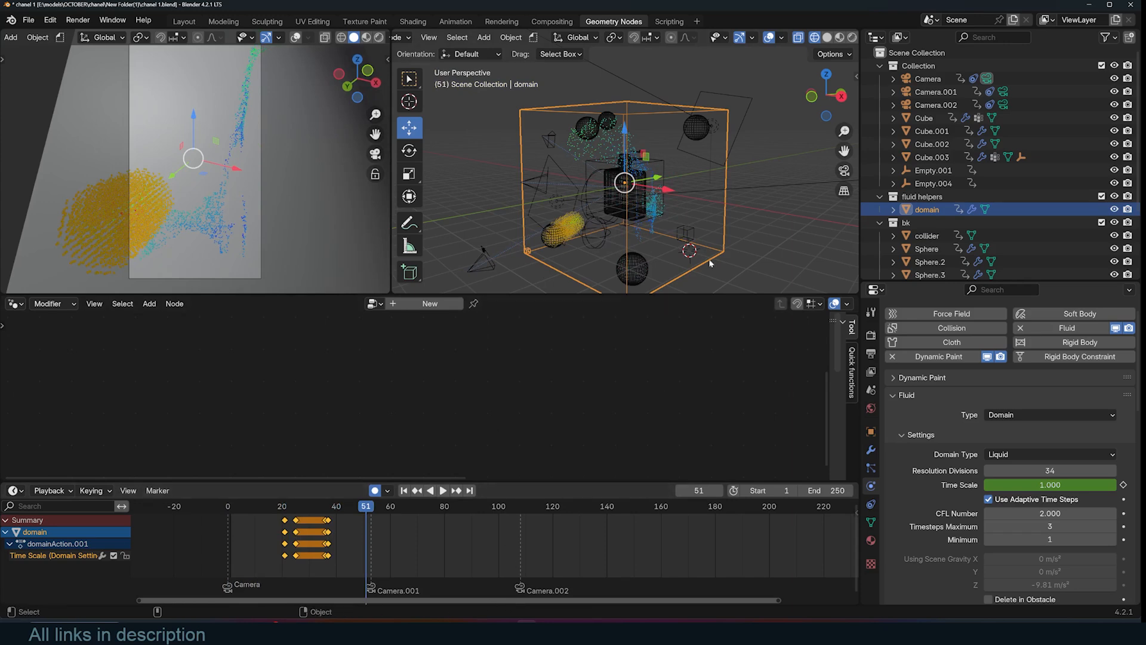
# Enable Mesh in the domain's Fluid settings and play to see the splashing liquid surface
pyautogui.scroll(-3)
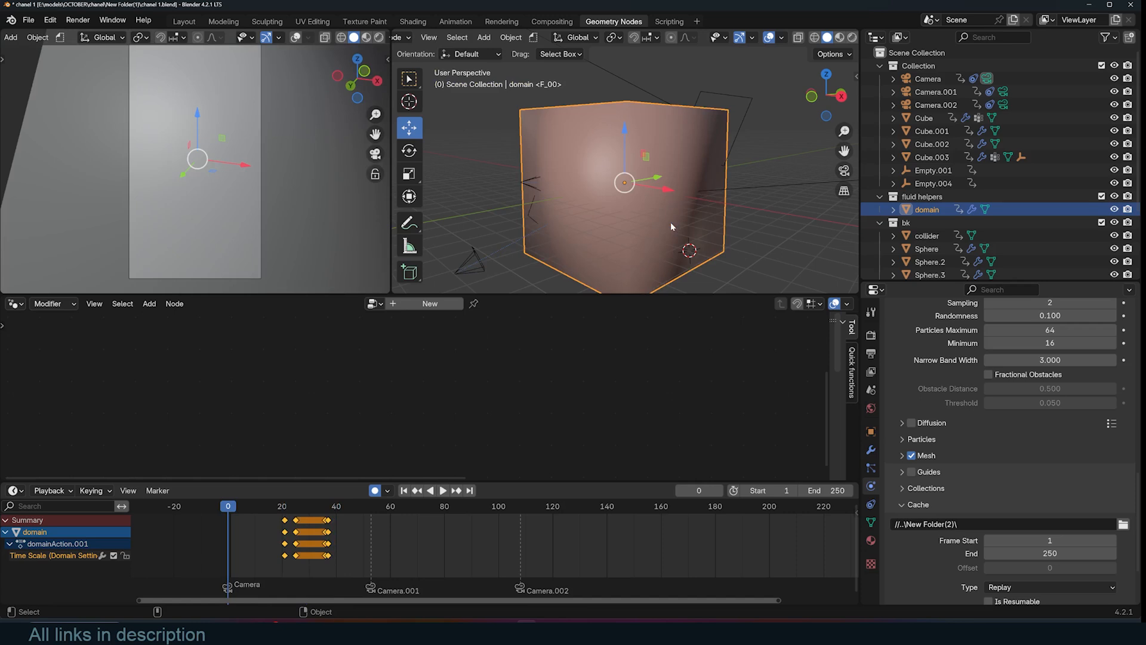
pyautogui.click(442, 489)
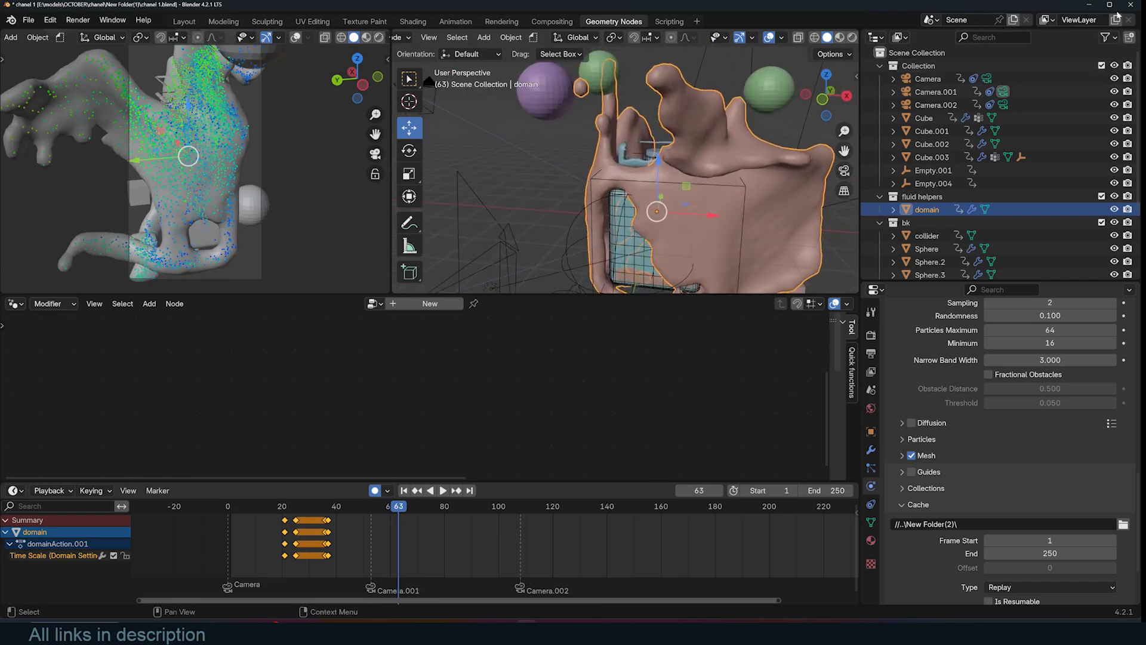
# Open chanel 1.blend from recent files and play its finished meshed liquid simulation
pyautogui.click(29, 19)
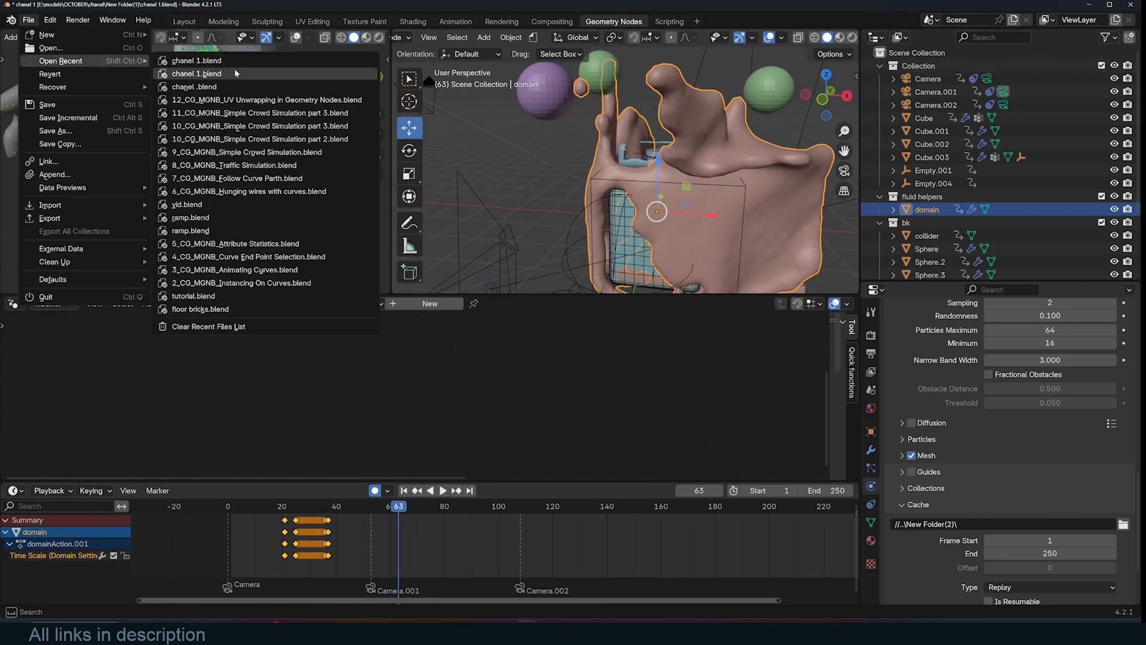
pyautogui.click(196, 73)
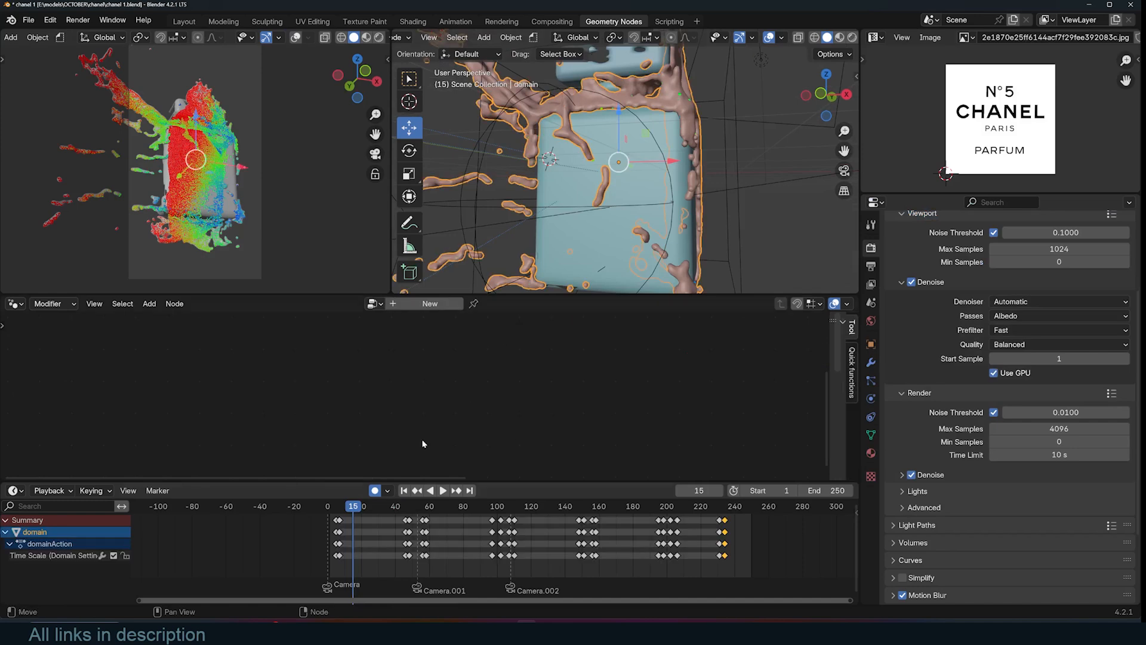
pyautogui.click(442, 491)
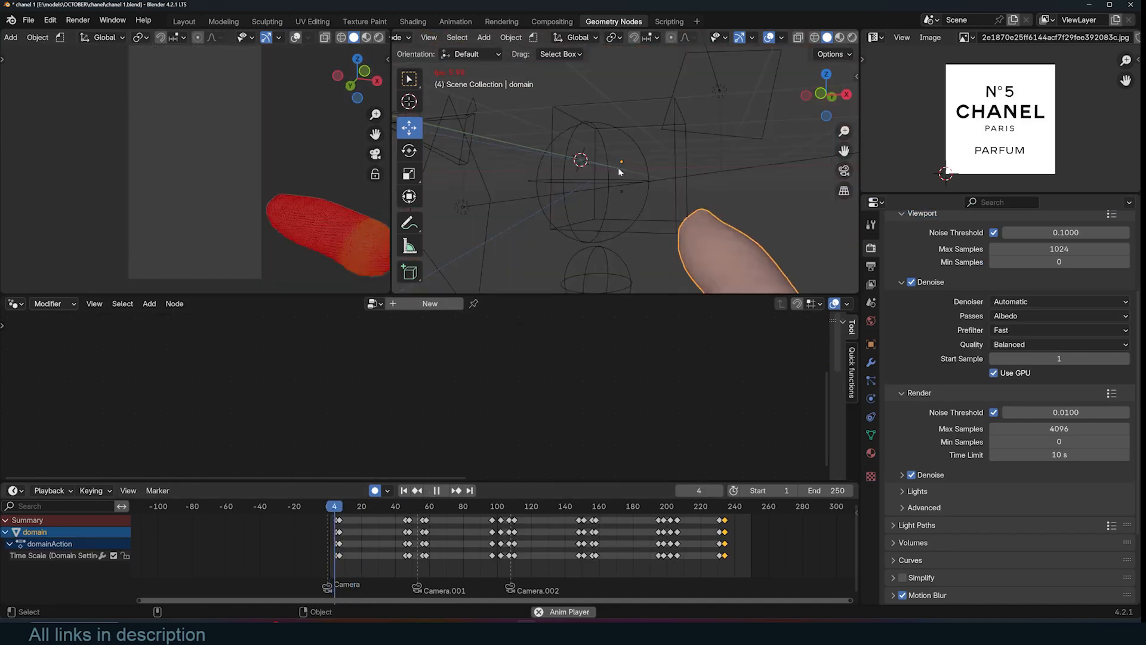
pyautogui.click(436, 491)
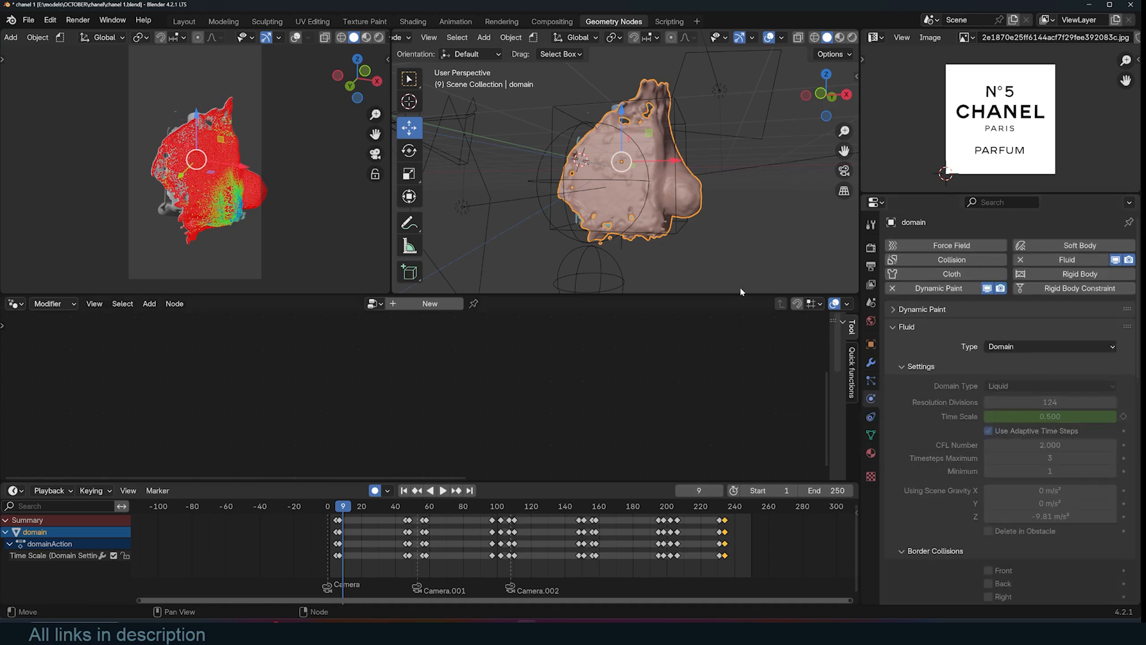
pyautogui.click(442, 491)
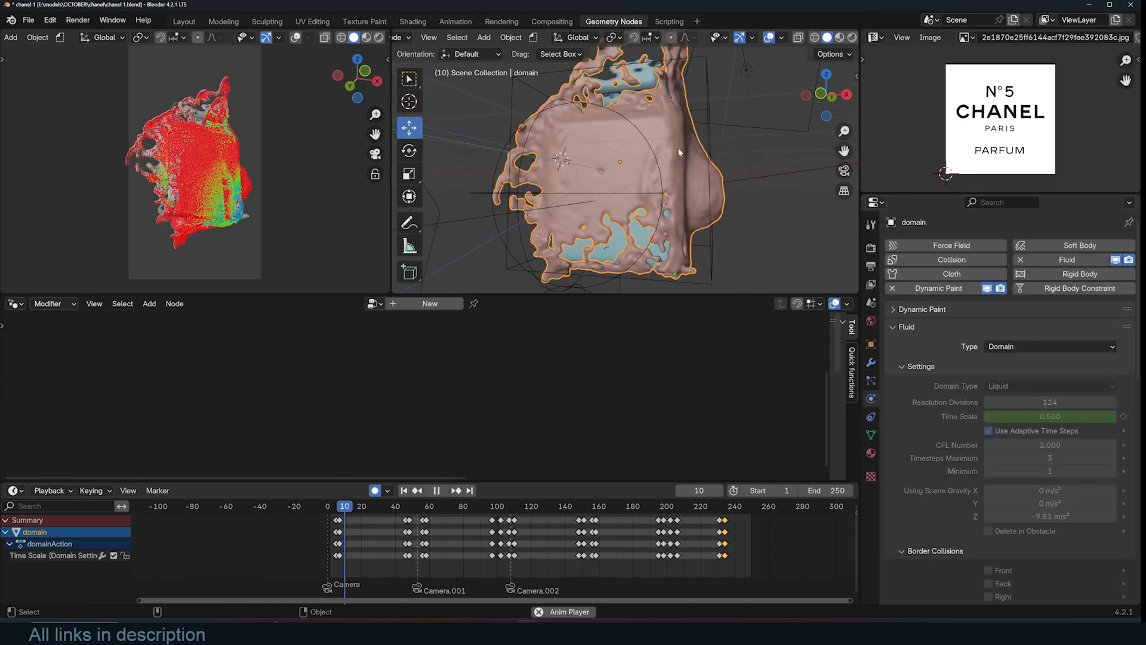
pyautogui.click(436, 491)
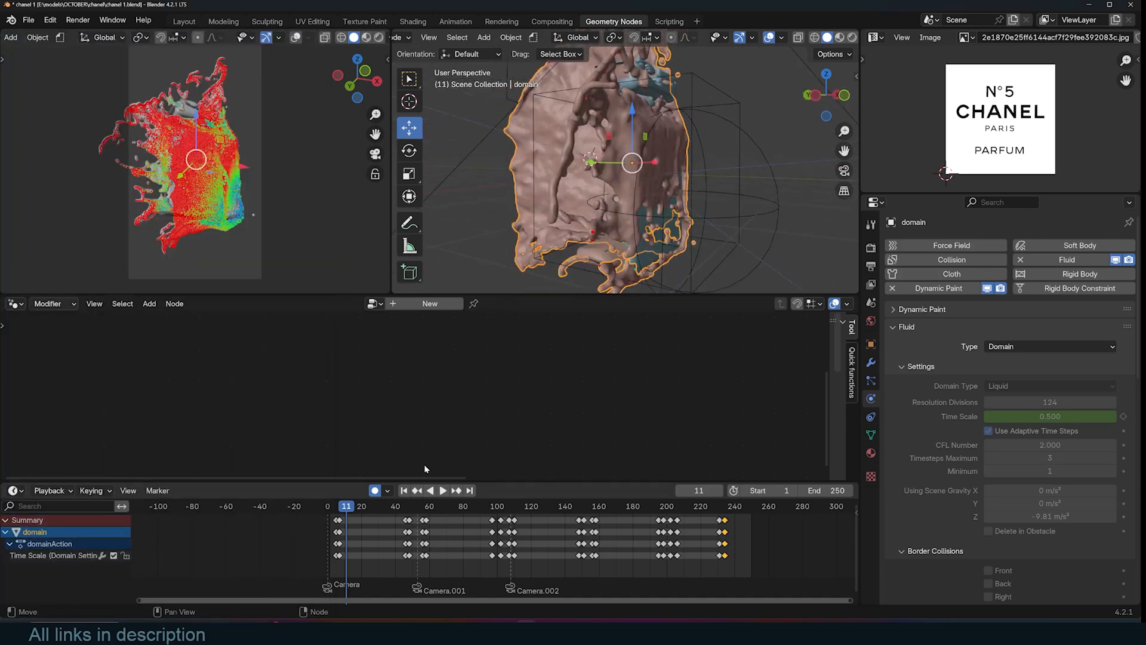
pyautogui.click(442, 490)
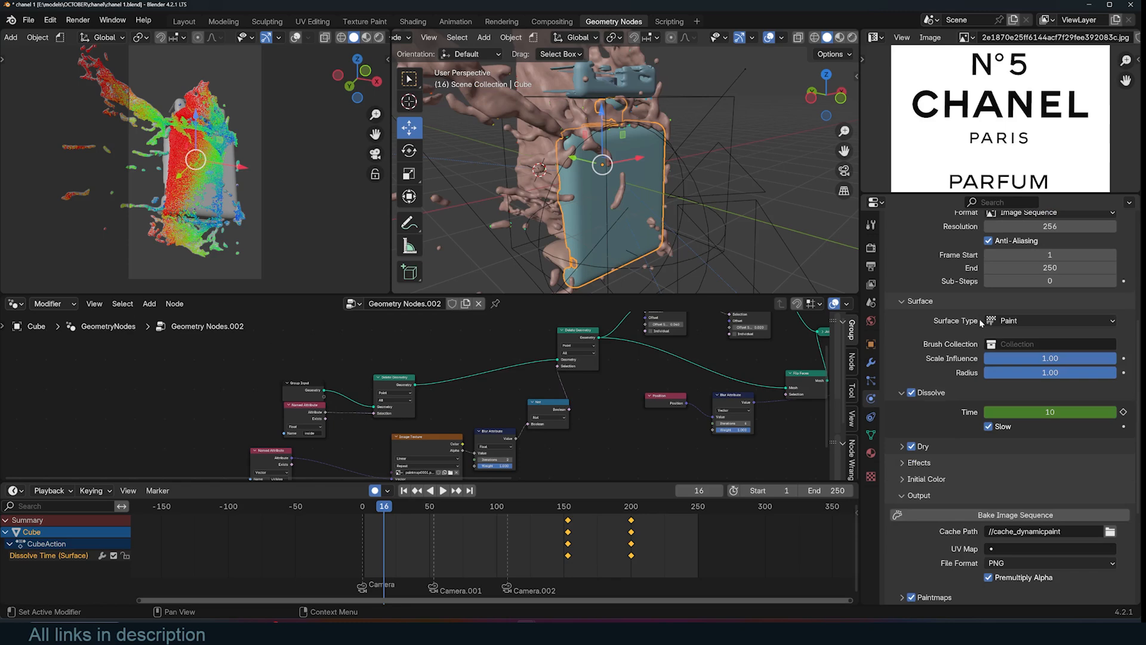
pyautogui.moveTo(932, 407)
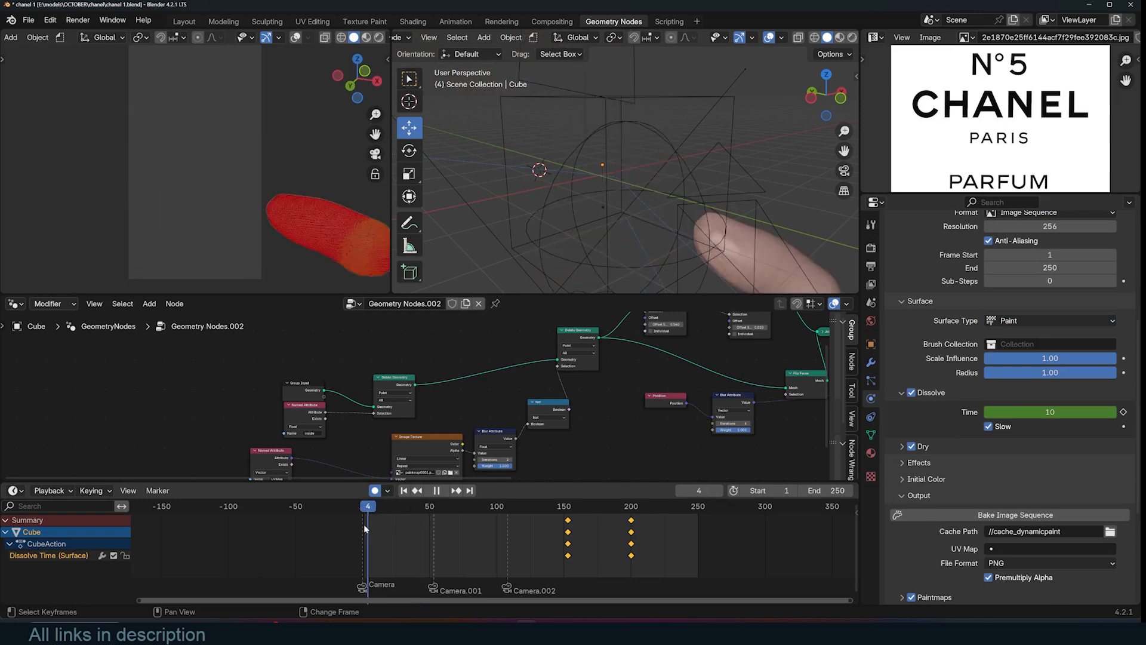
pyautogui.click(436, 491)
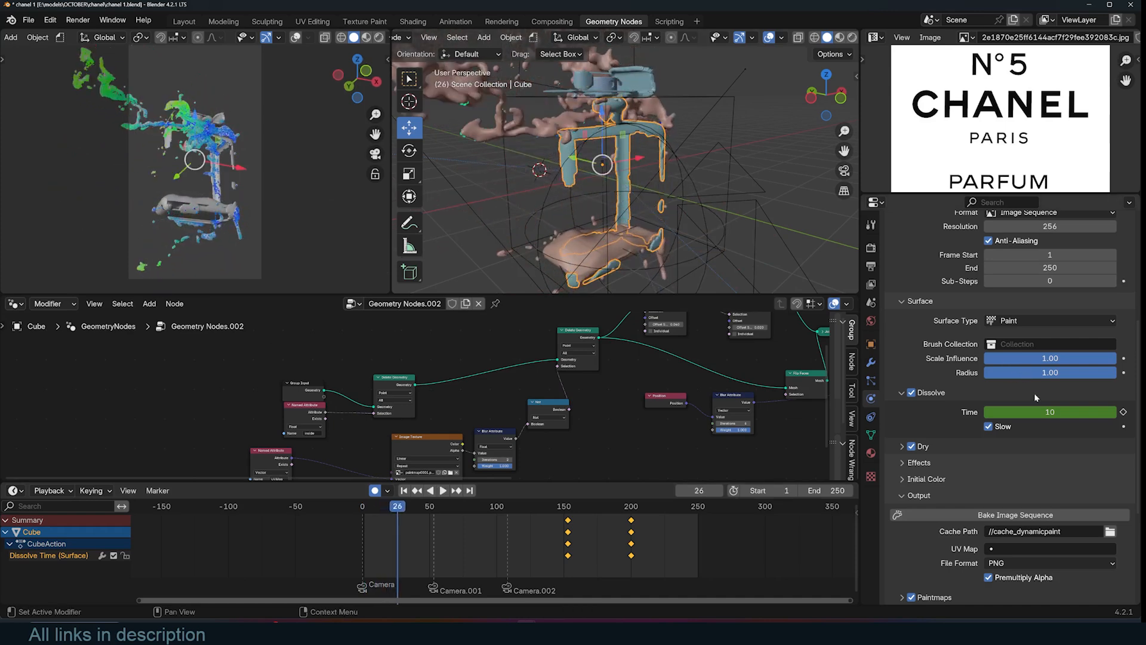
pyautogui.moveTo(1050, 411)
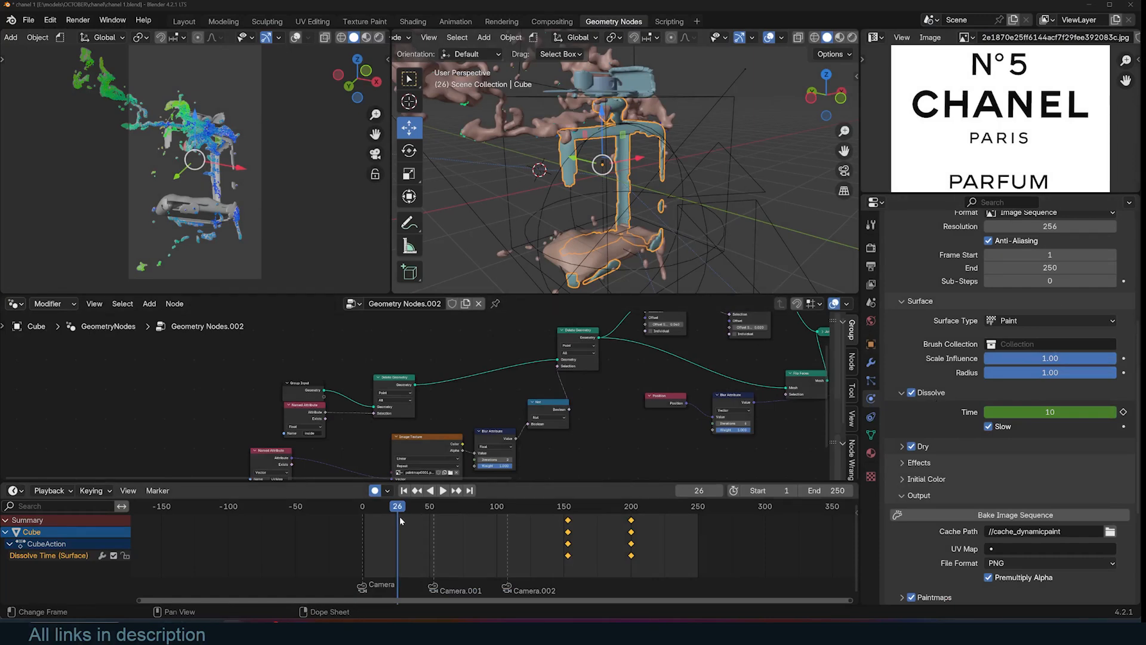
pyautogui.click(437, 491)
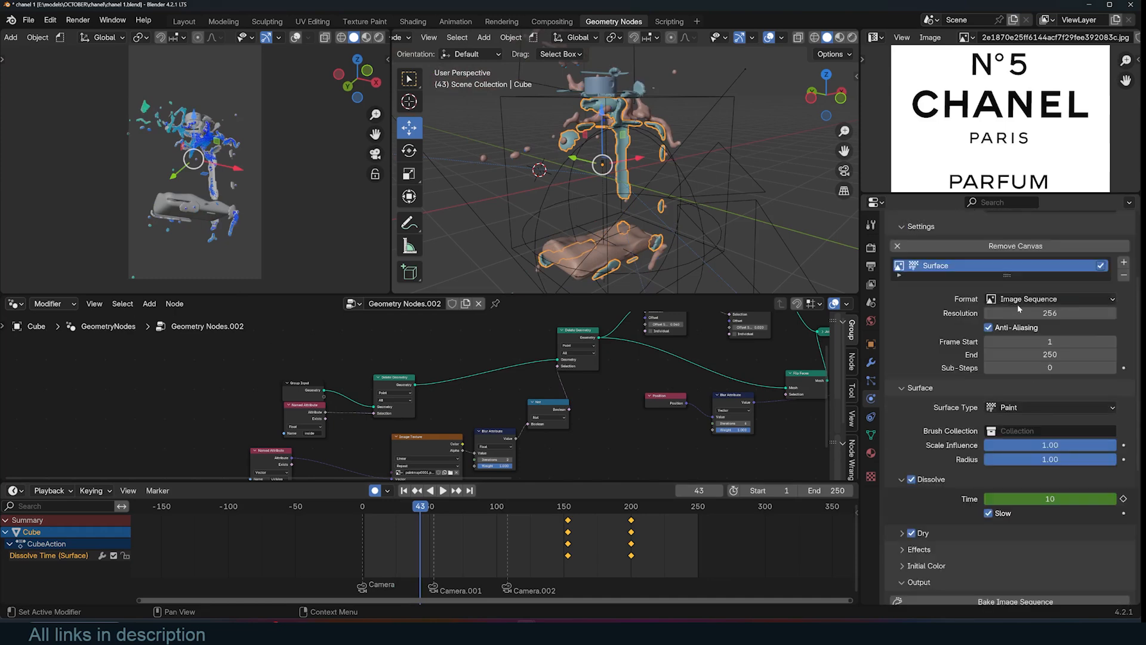
# Browse the baked paintmap PNGs in the dynamic paint cache folder, then cancel
pyautogui.scroll(-3)
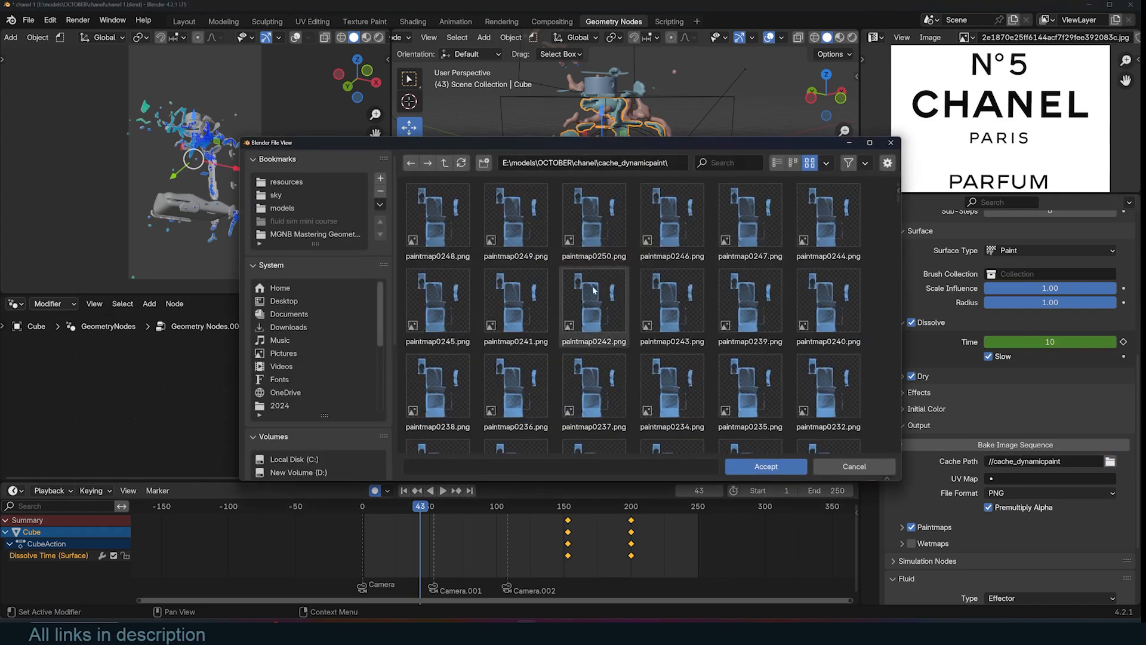
pyautogui.scroll(-3)
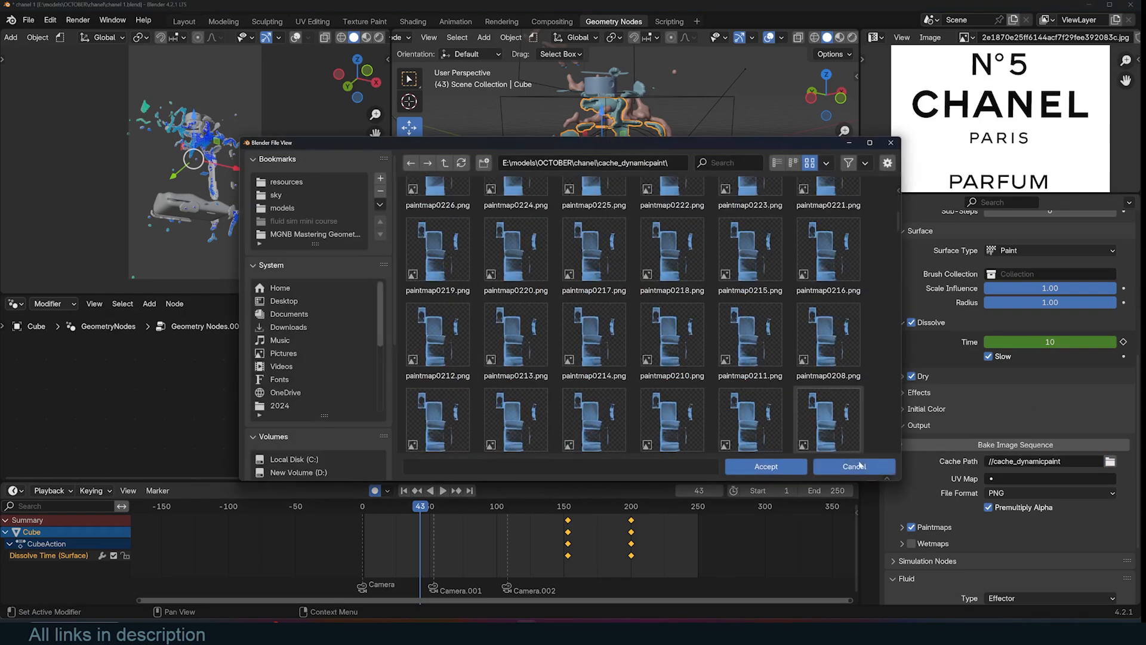
pyautogui.click(854, 466)
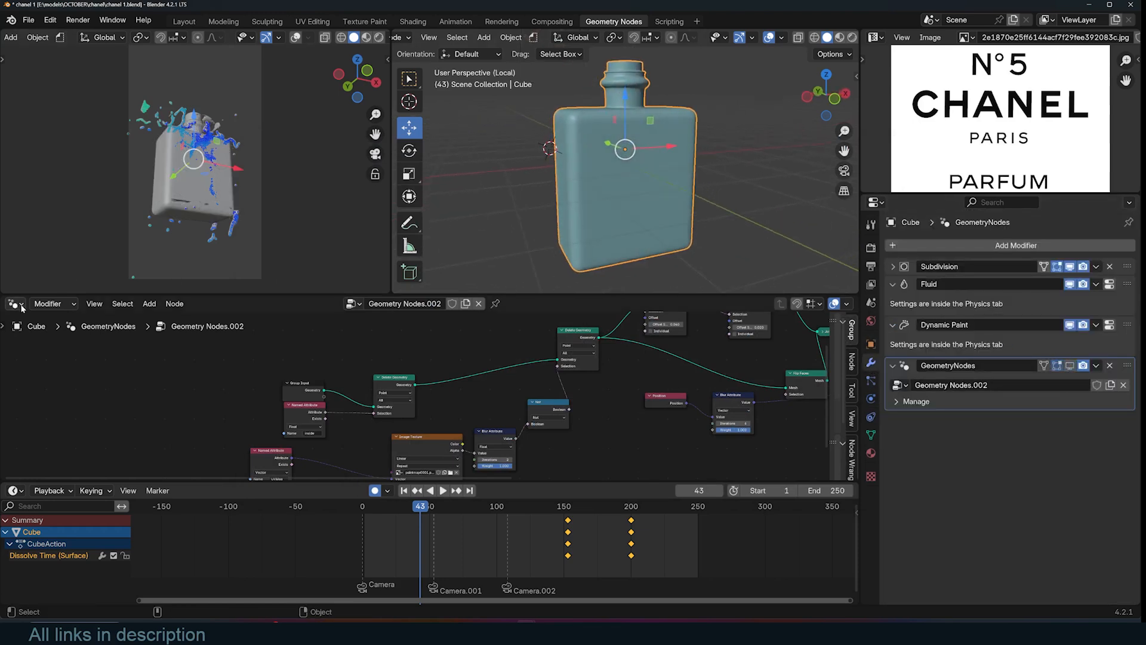
# Load paintmap0001.png as an Image Sequence in the bottle material, play it, then show the Geometry Node Editor
pyautogui.click(14, 303)
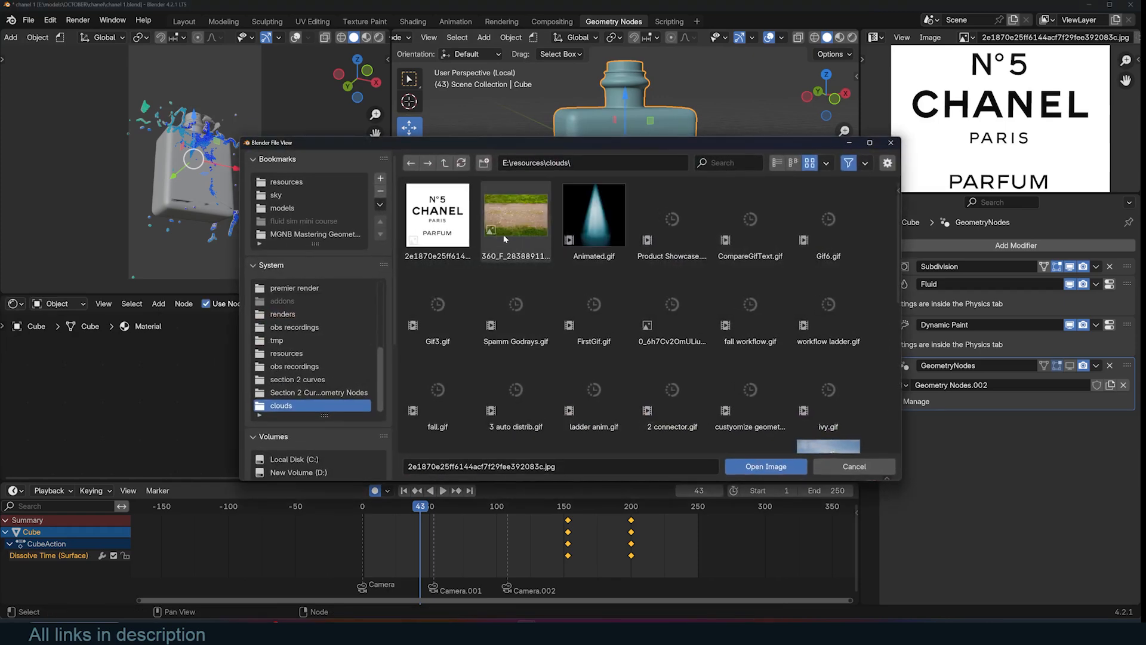
pyautogui.click(765, 467)
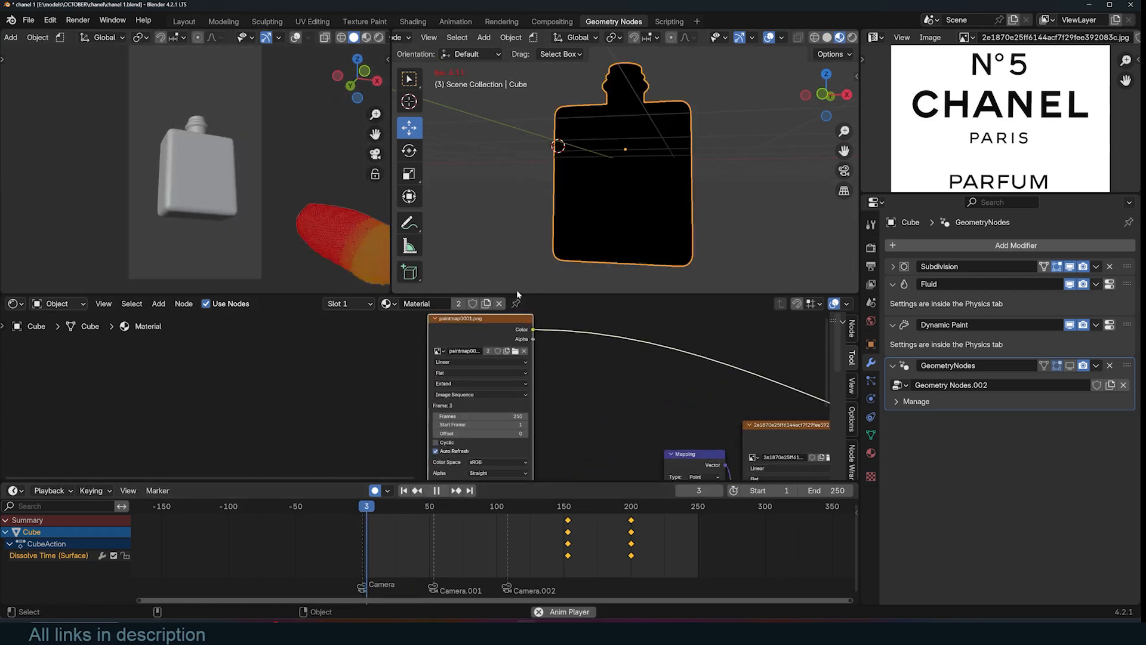
pyautogui.click(443, 491)
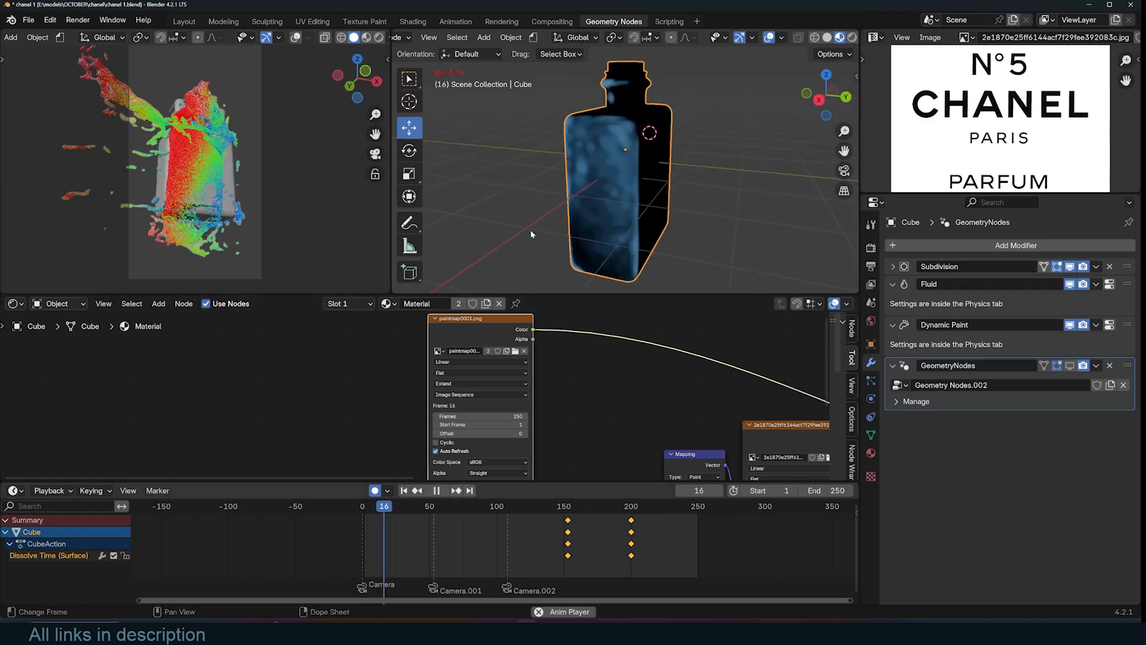
pyautogui.click(404, 506)
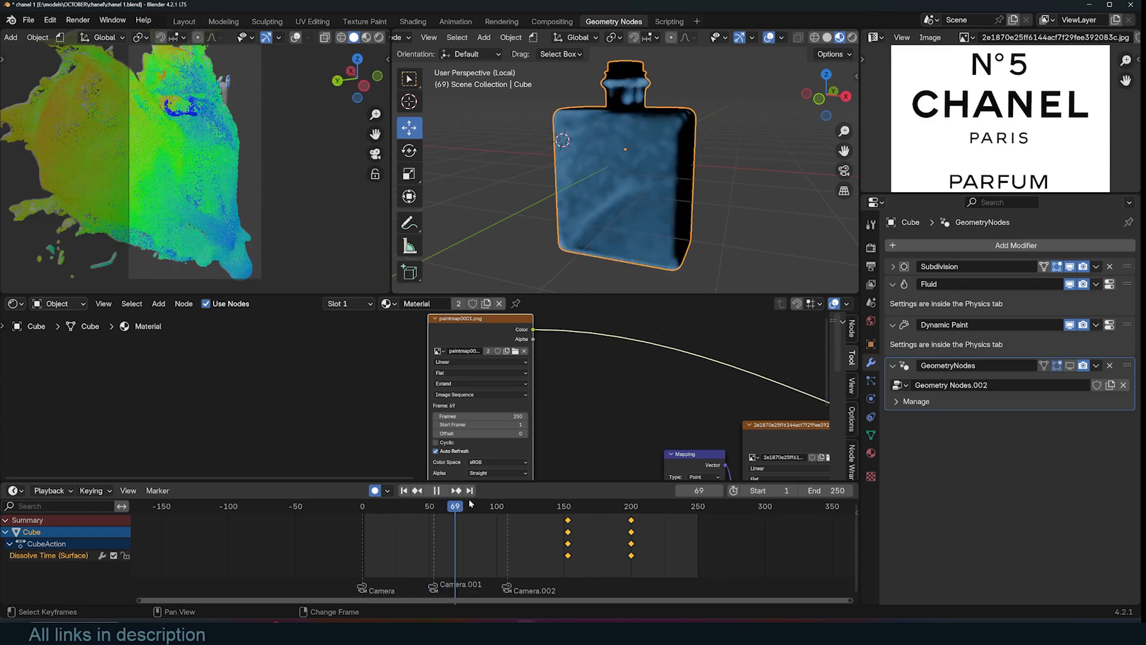
pyautogui.click(443, 491)
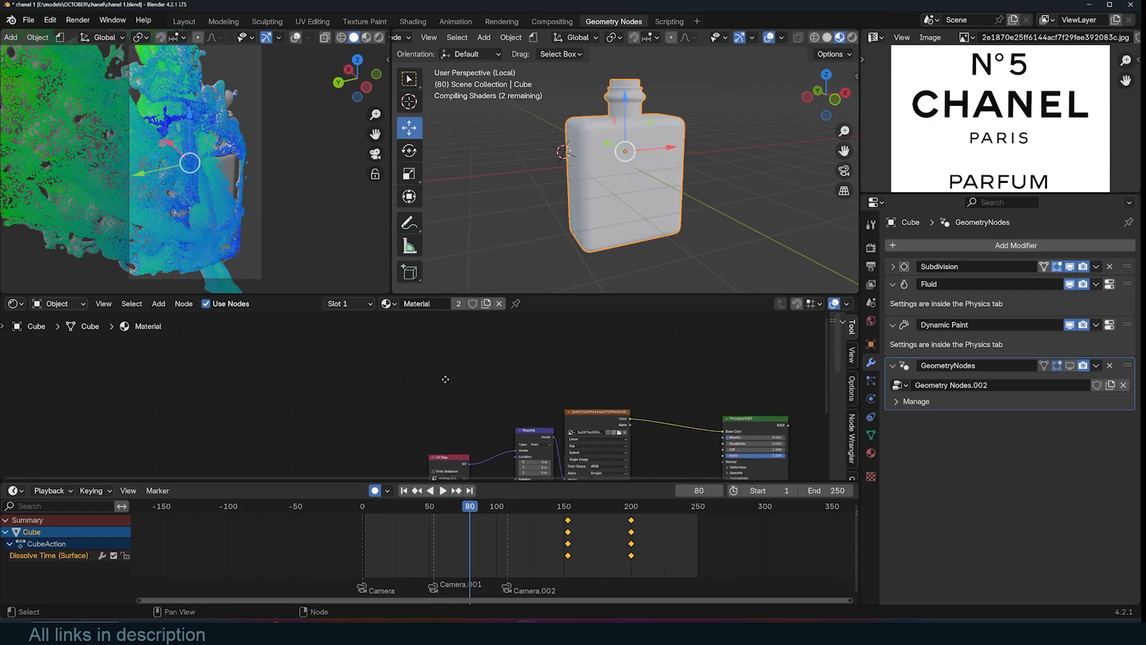
pyautogui.click(13, 304)
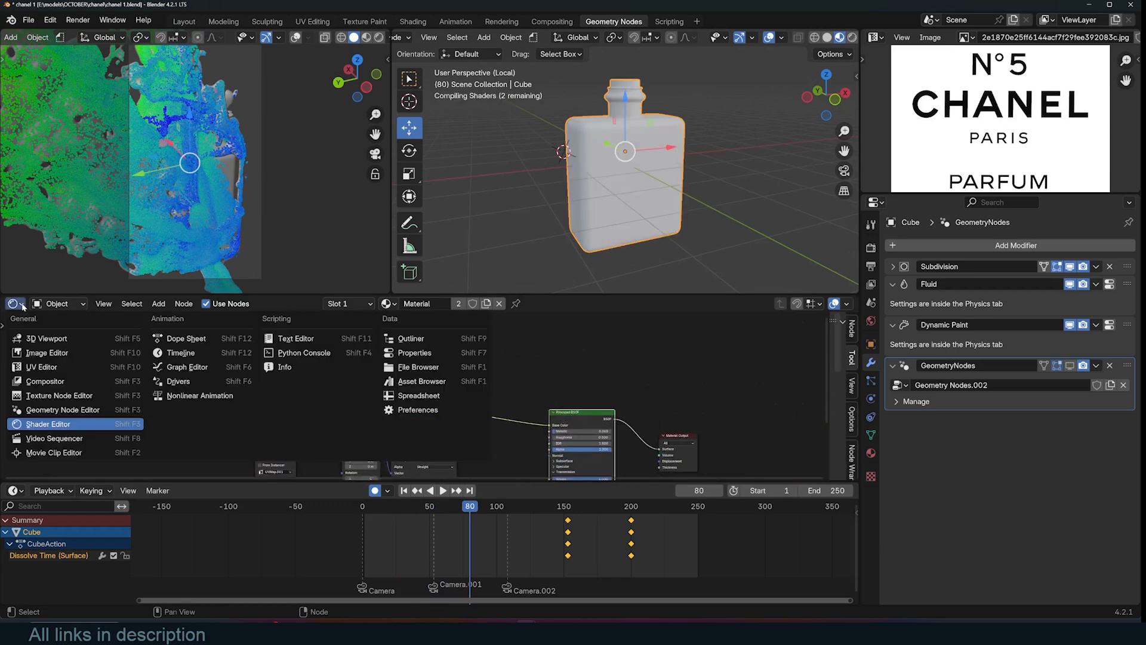
pyautogui.click(62, 410)
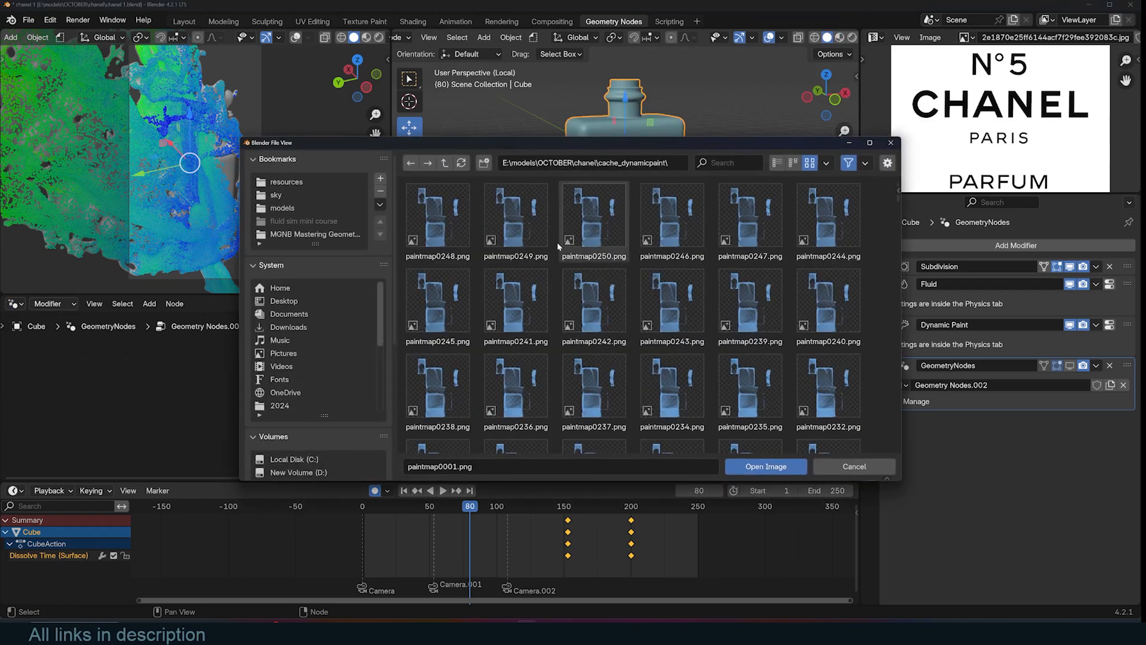
# Load paintmap0001.png into the Image Texture node and frame the whole node tree
pyautogui.click(766, 467)
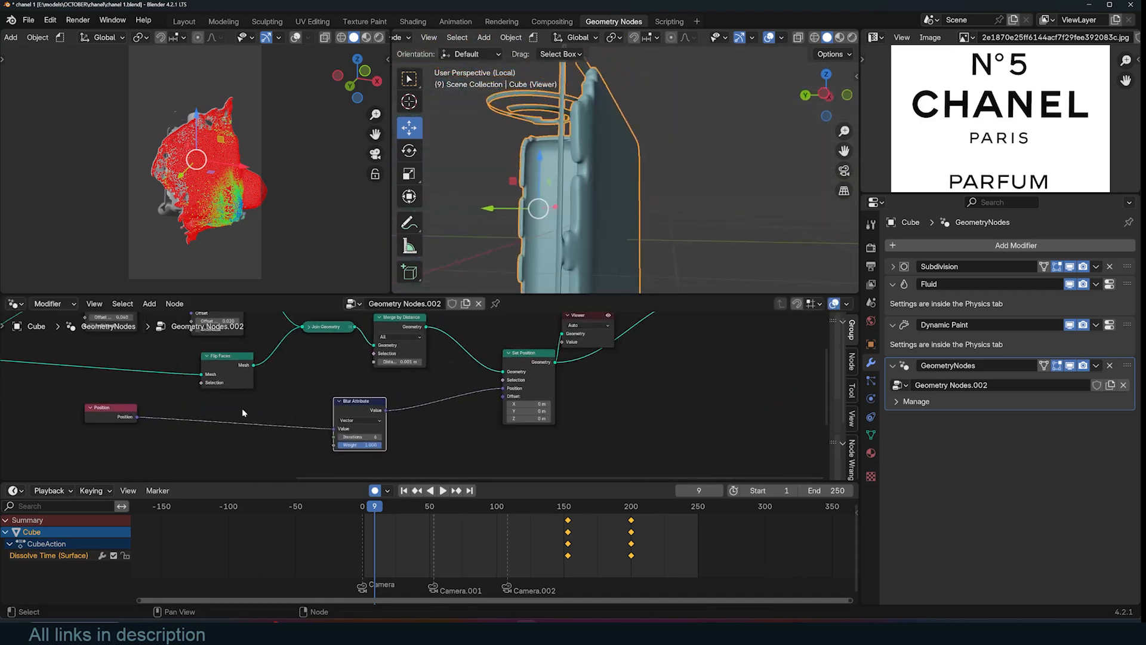
pyautogui.moveTo(111, 407); pyautogui.dragTo(256, 431)
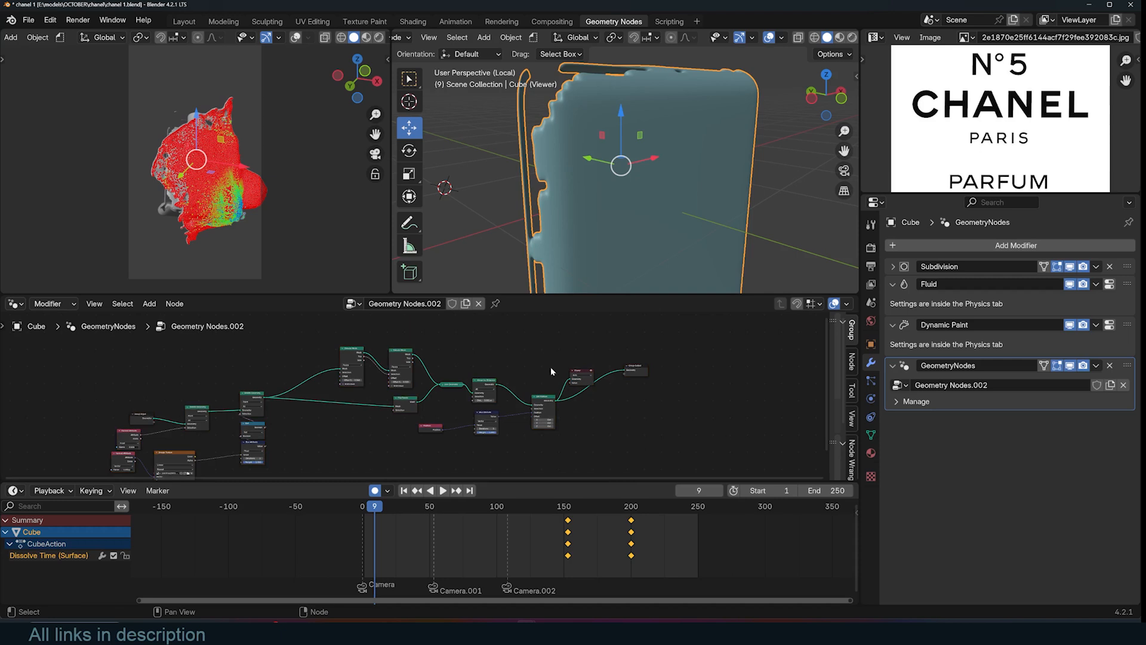
# Play the animation in Rendered shading, then select the internal fluid mesh Cube.003
pyautogui.click(13, 303)
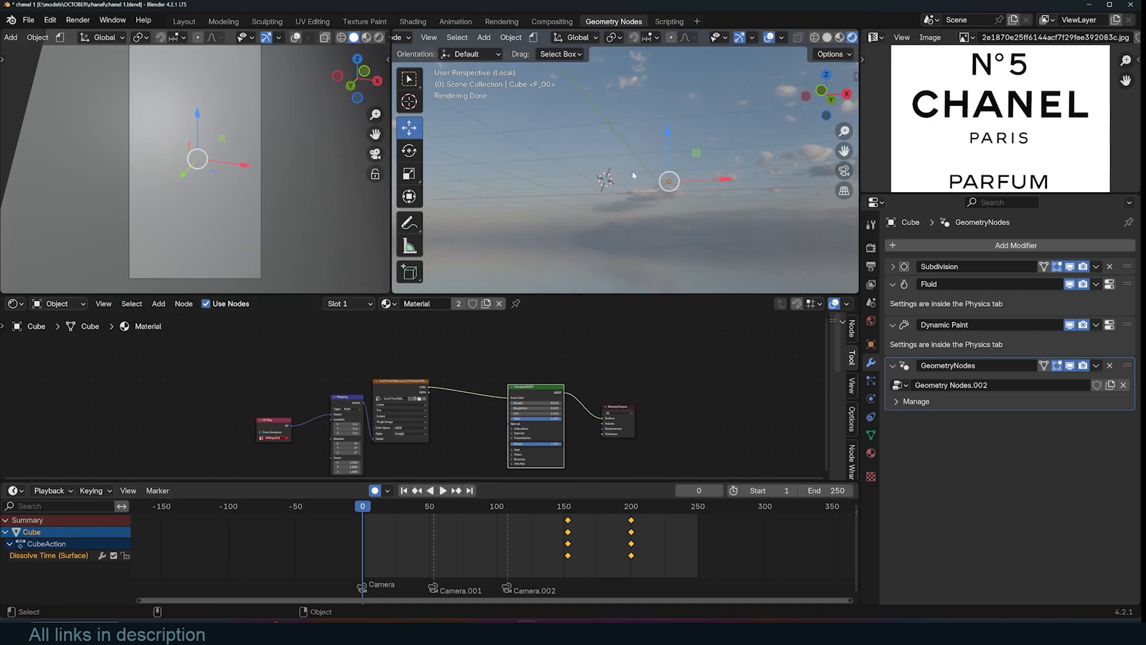
pyautogui.click(442, 490)
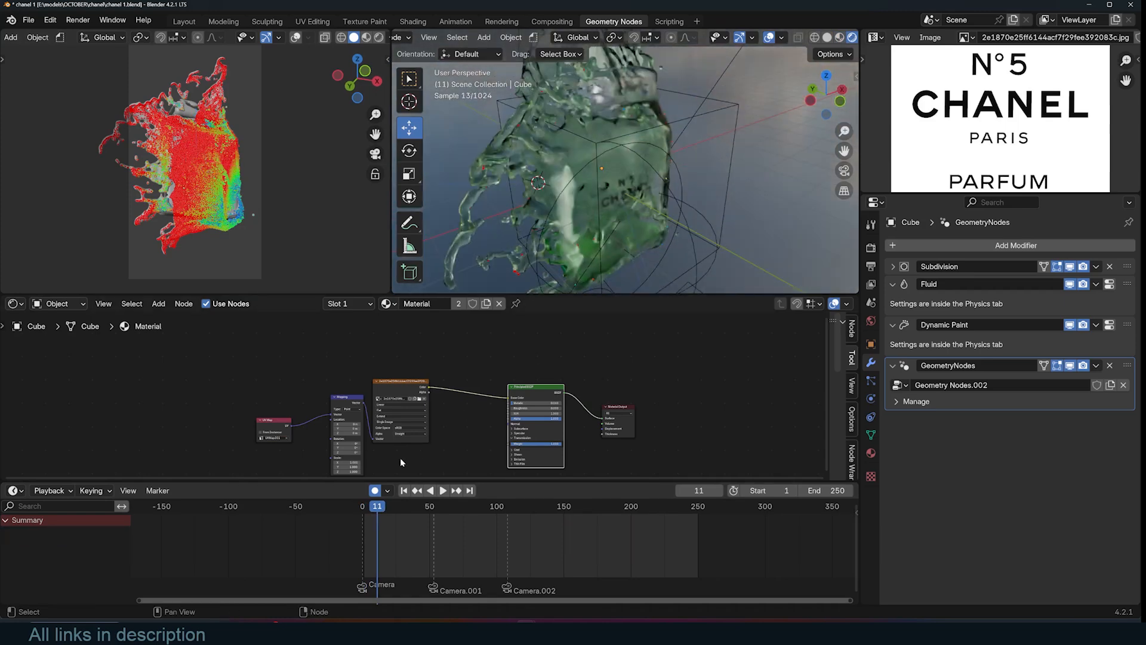
pyautogui.click(443, 491)
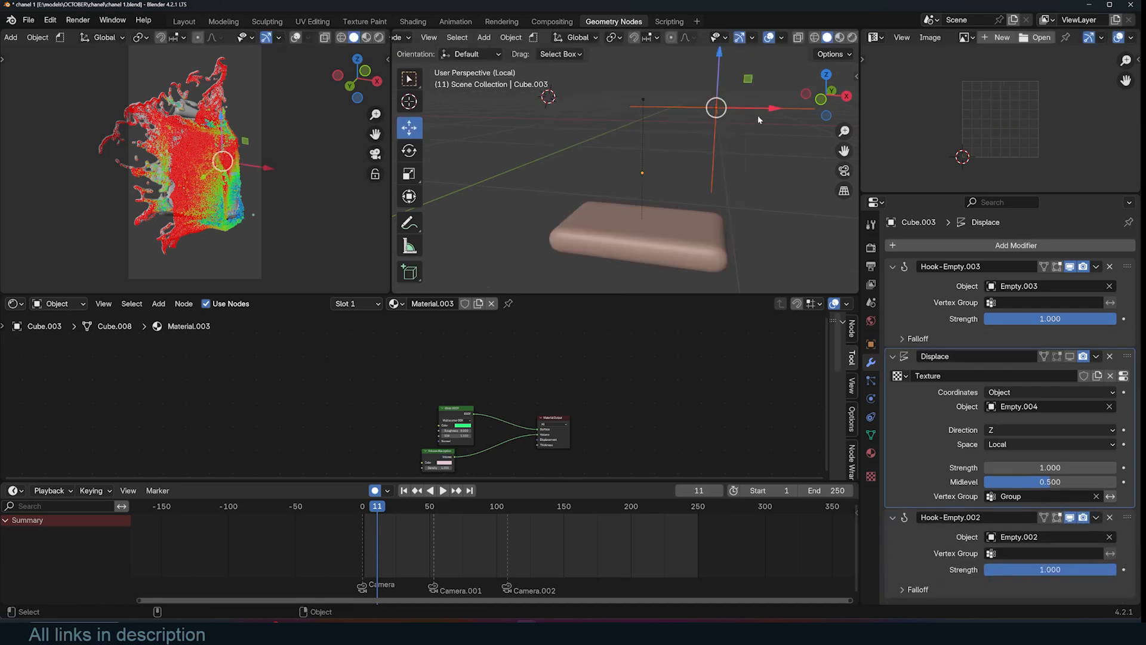
# Delete Empty.002, jump to frame 102, and move the displacement empty to ripple the block's top
pyautogui.moveTo(717, 108); pyautogui.dragTo(753, 123)
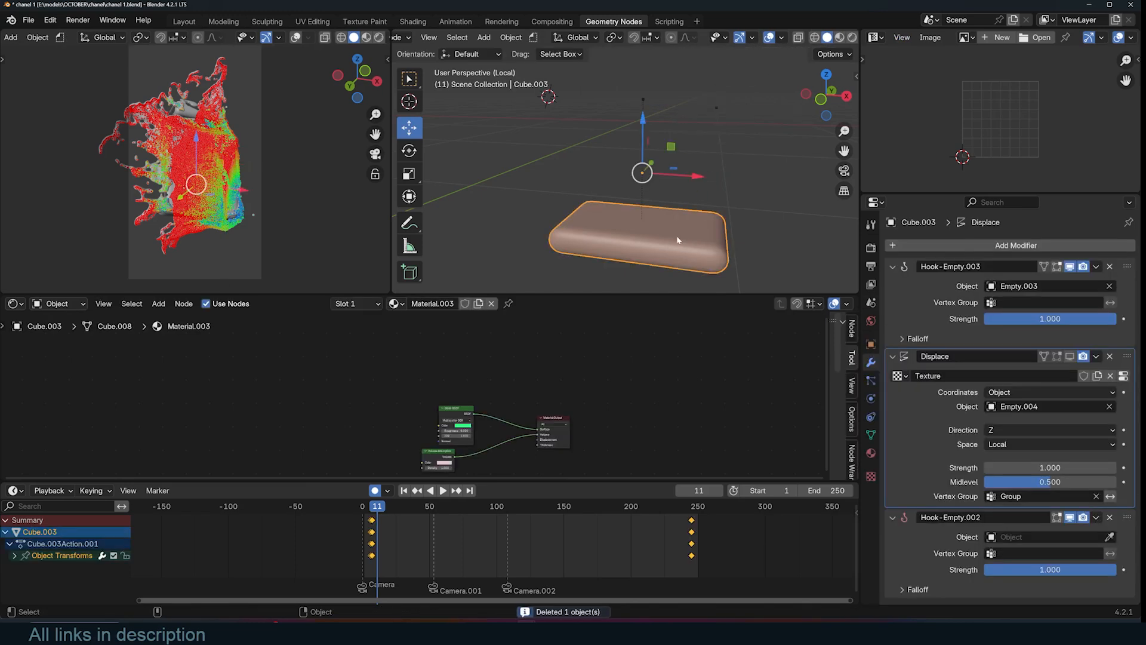
pyautogui.click(467, 505)
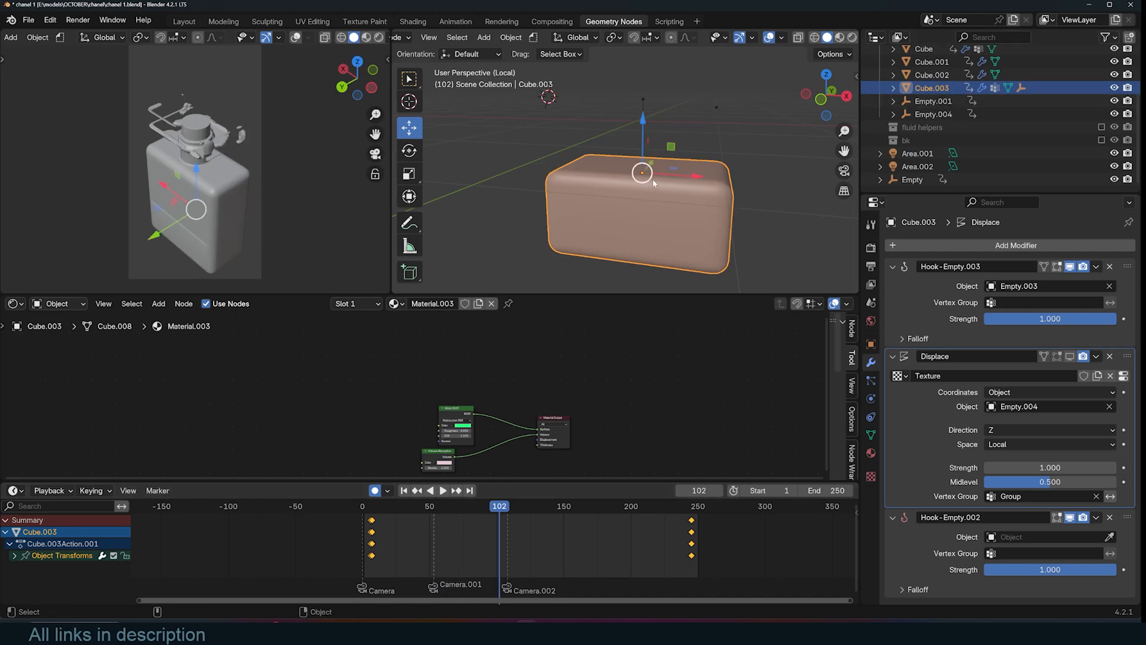
pyautogui.moveTo(650, 179); pyautogui.dragTo(622, 161)
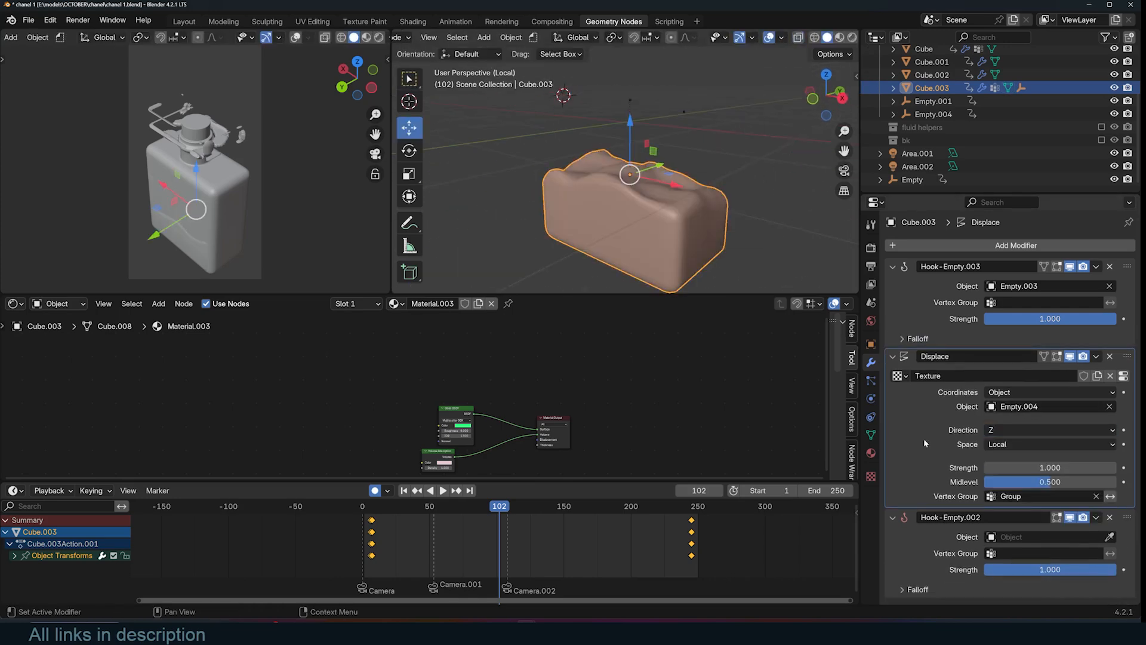
pyautogui.click(1049, 429)
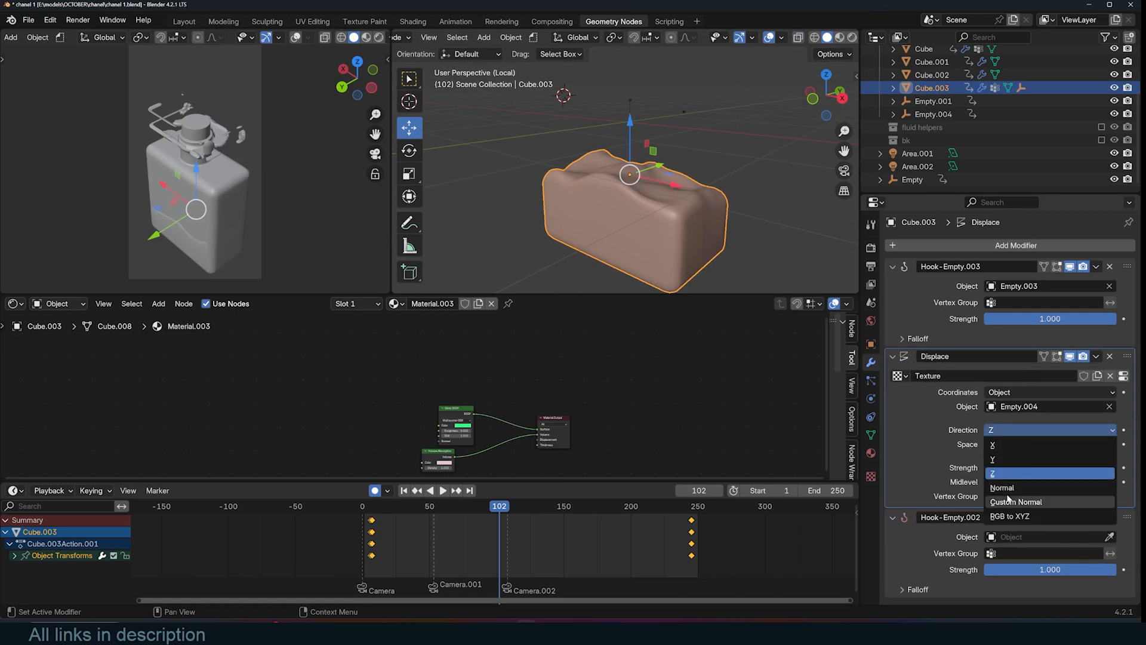
pyautogui.click(1003, 488)
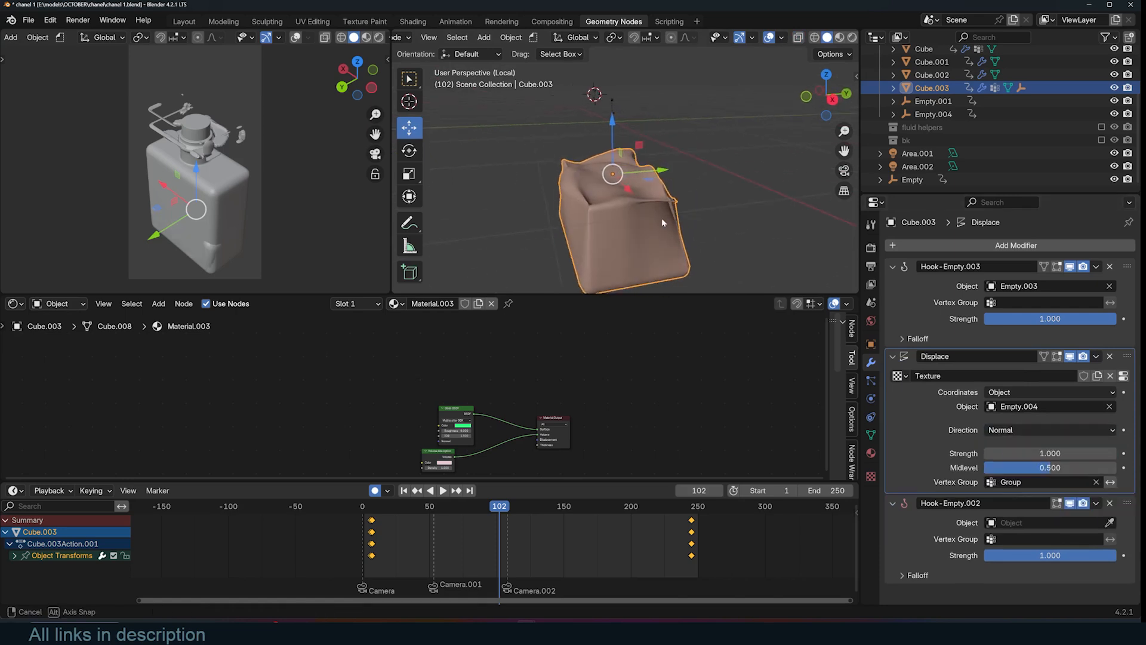
pyautogui.click(1049, 430)
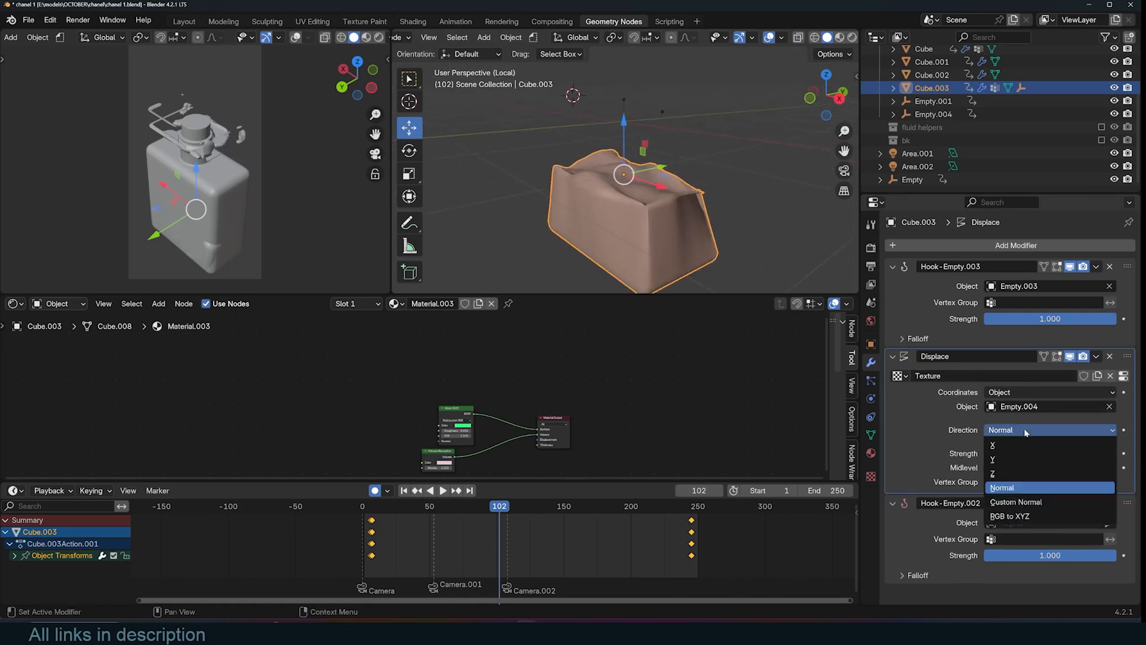
pyautogui.click(993, 473)
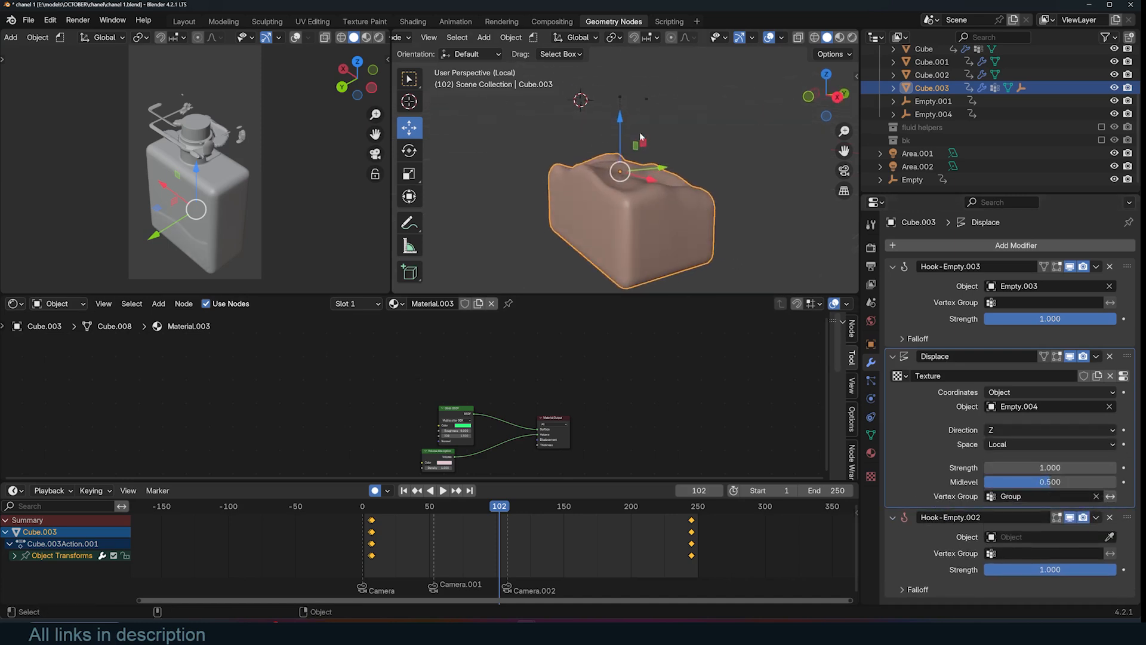
pyautogui.moveTo(346, 534)
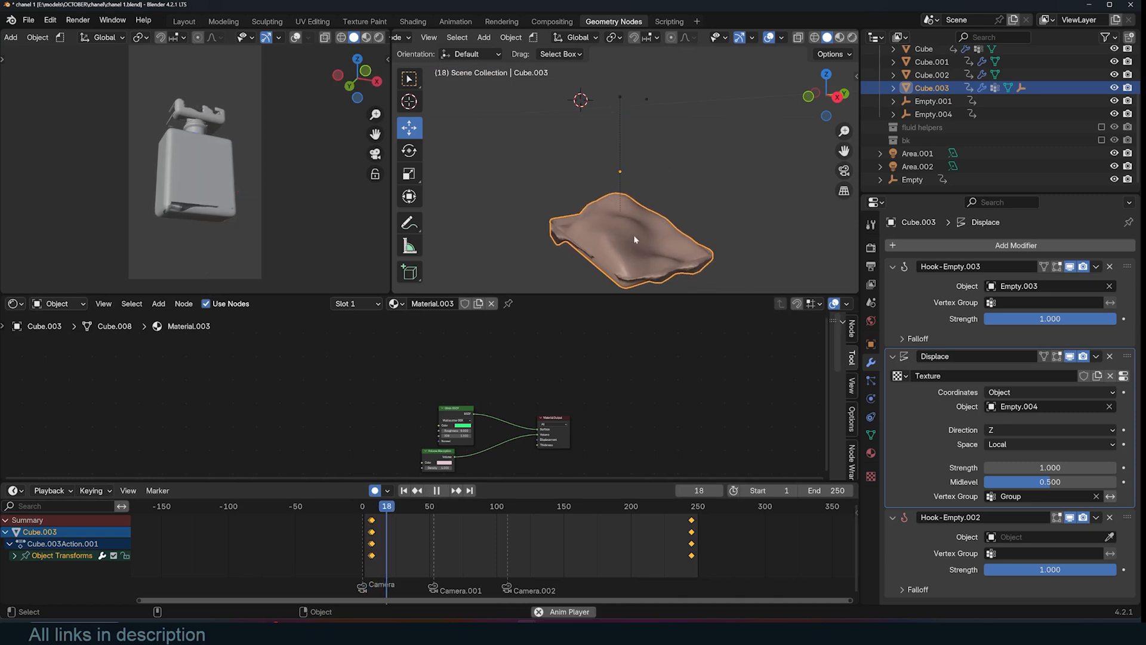
pyautogui.click(437, 491)
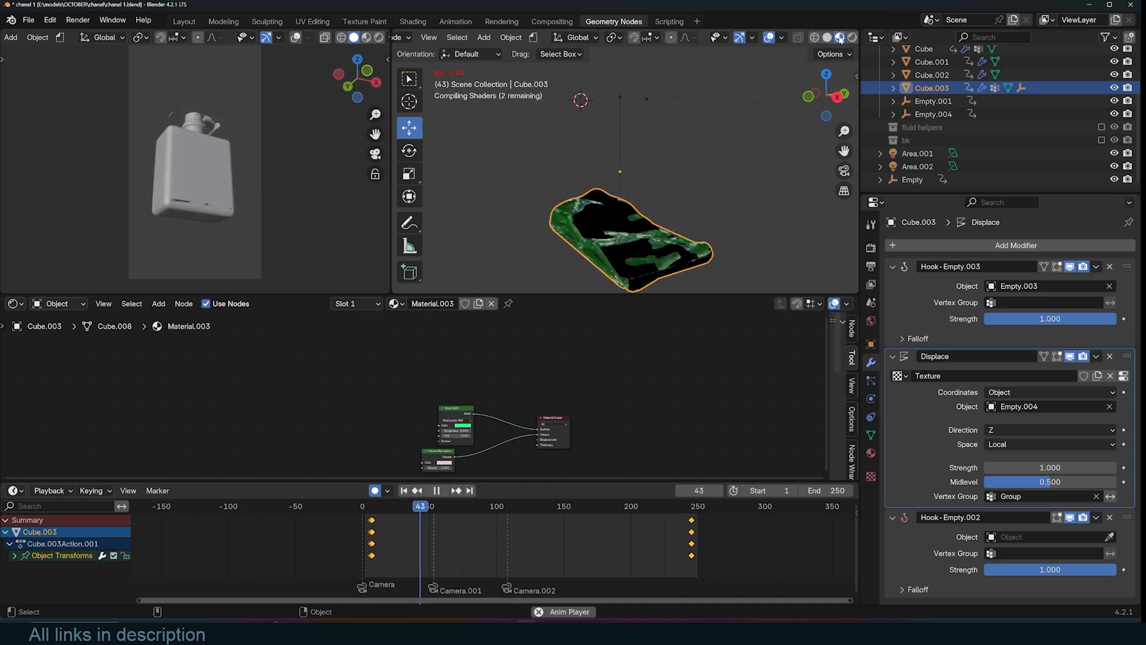
pyautogui.click(442, 491)
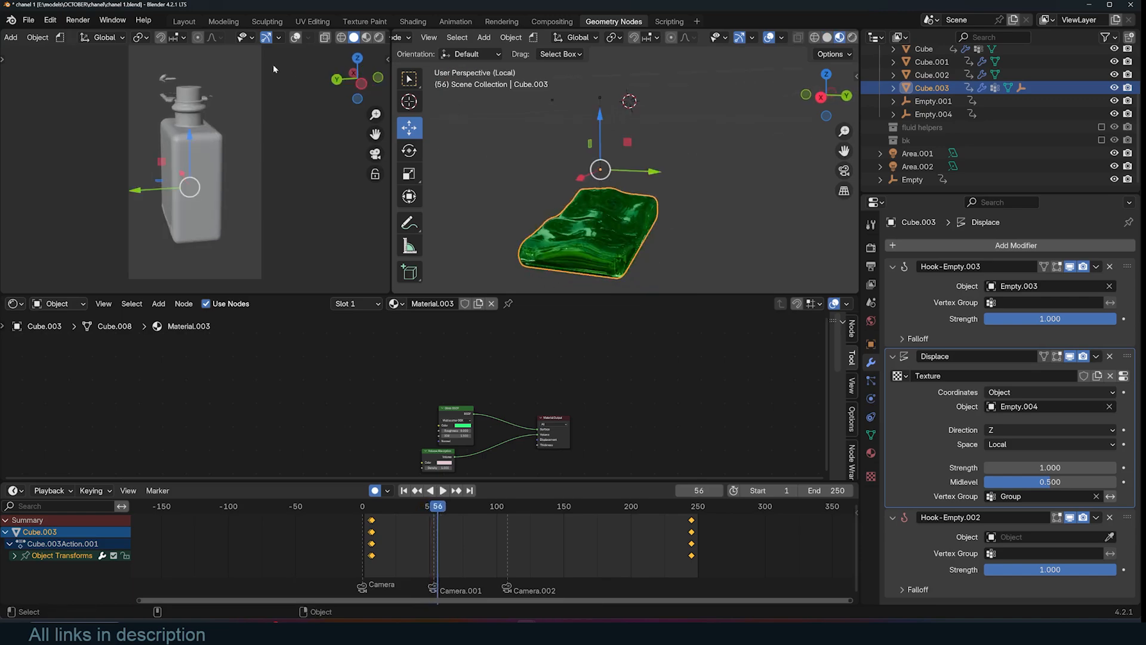